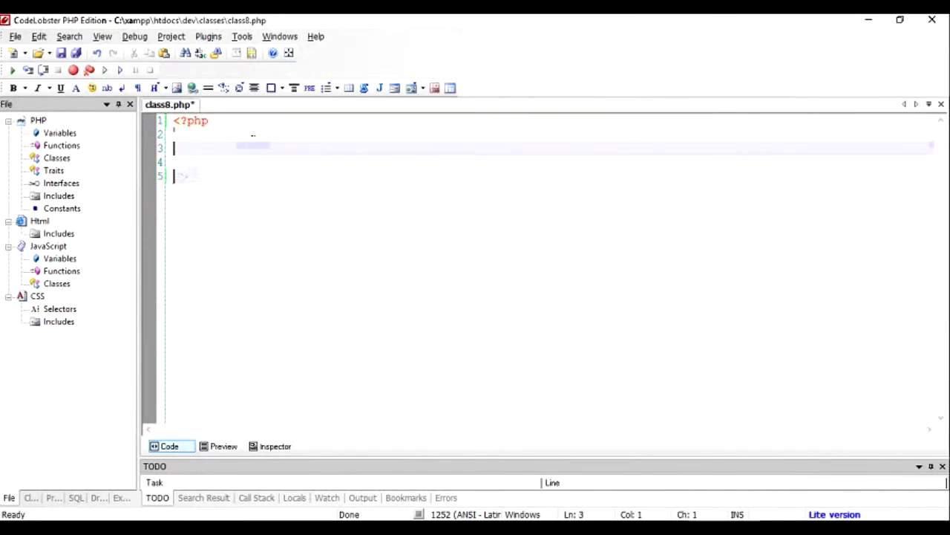
Declare class Car { } with private $speed; and private $engine; properties
text(class Card)
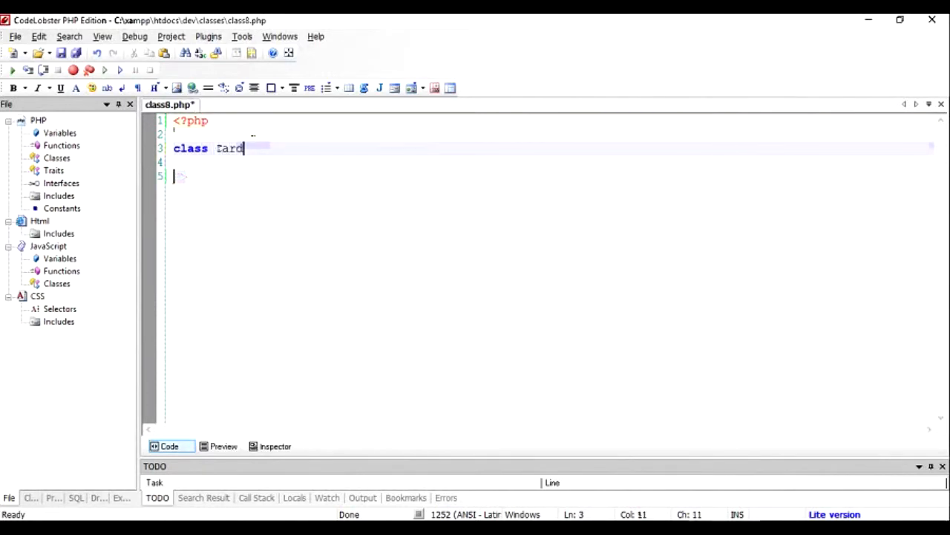
text({)
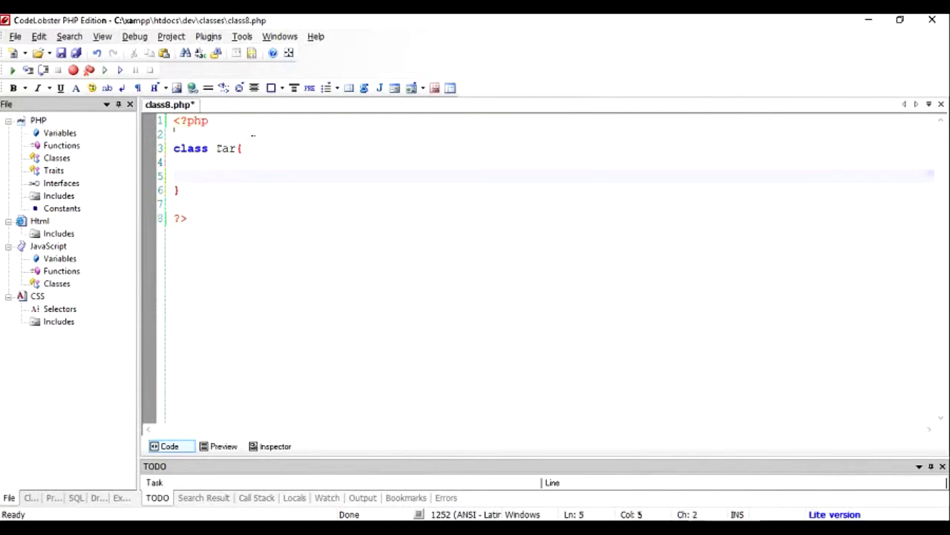
text(private $)
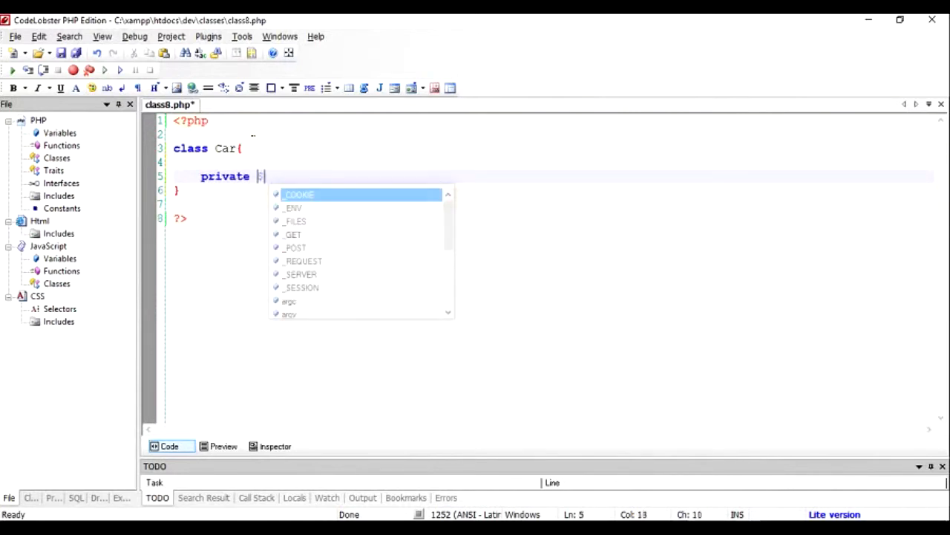
text($speed;)
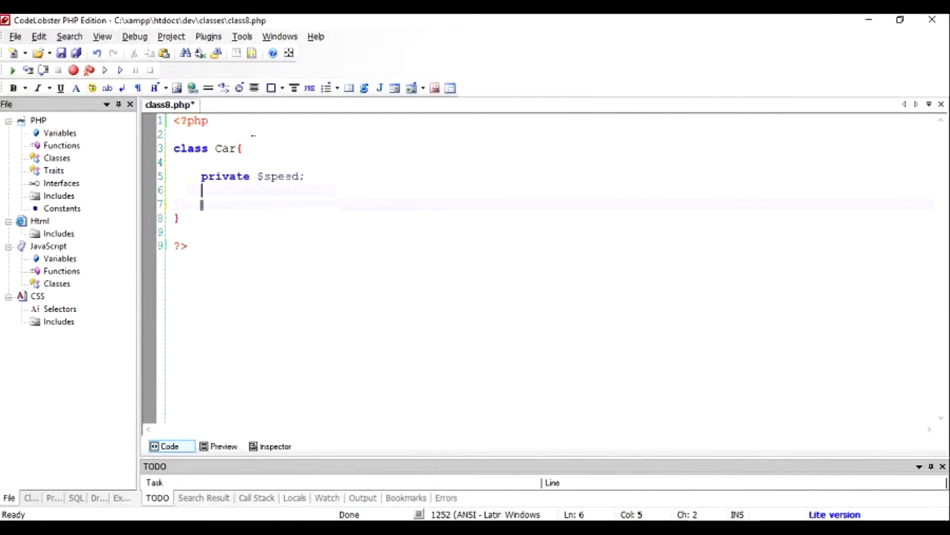
text(prive)
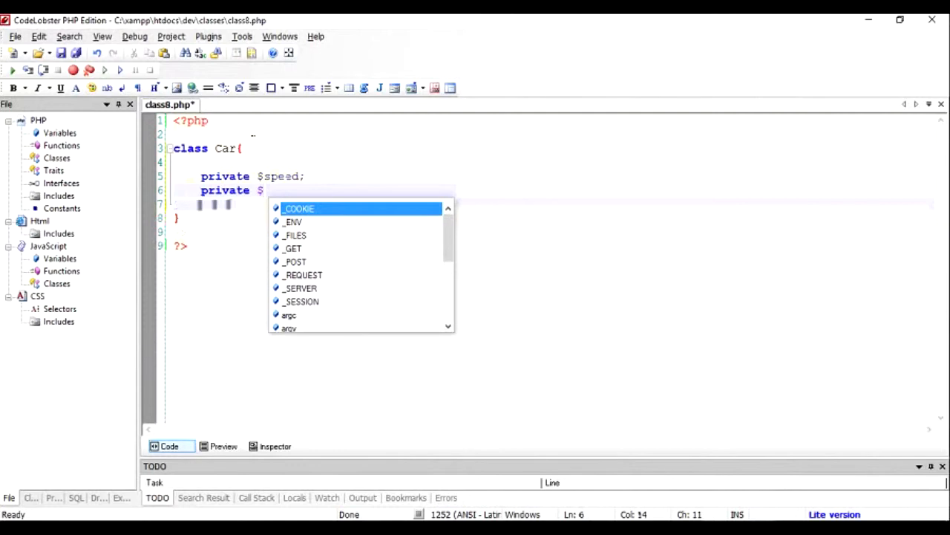
text(engine;)
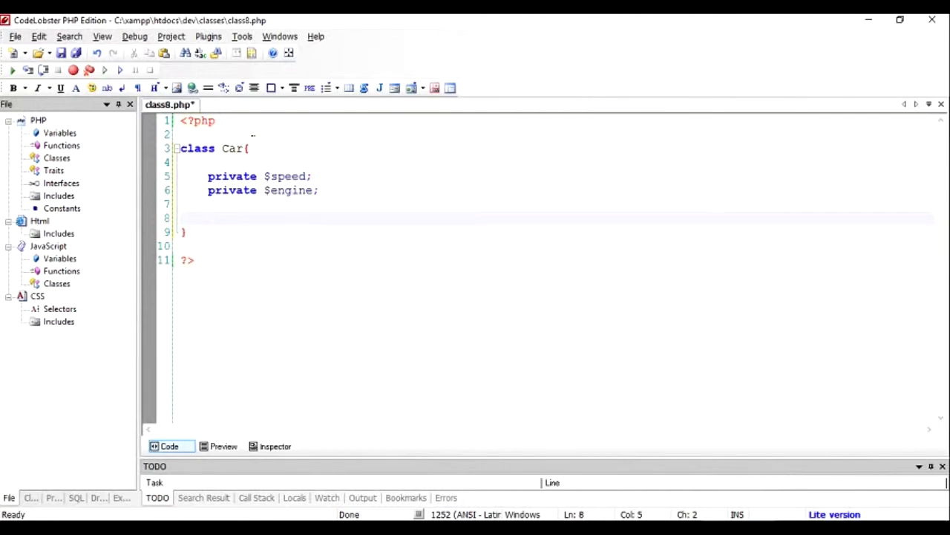
Write the public function __construct($speed,$engine) signature and opening brace
text(public funb)
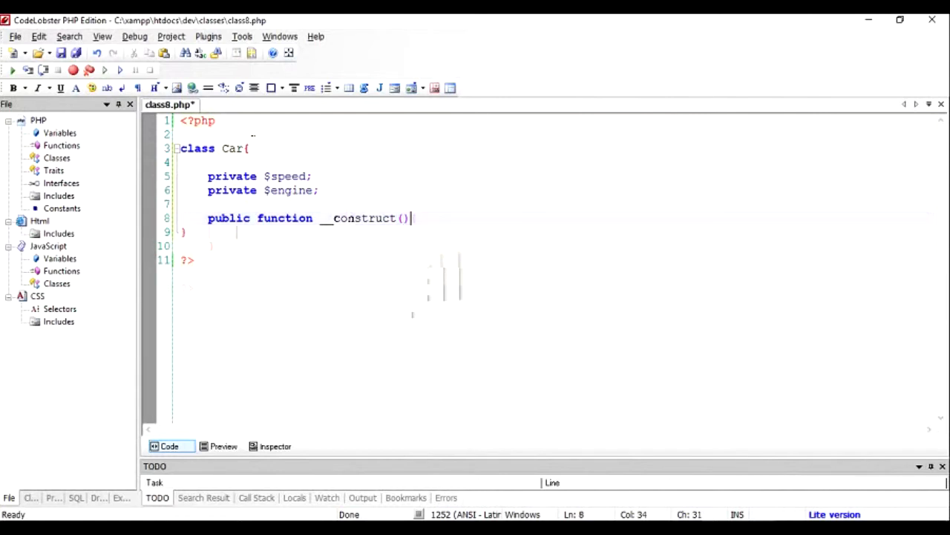
text({)
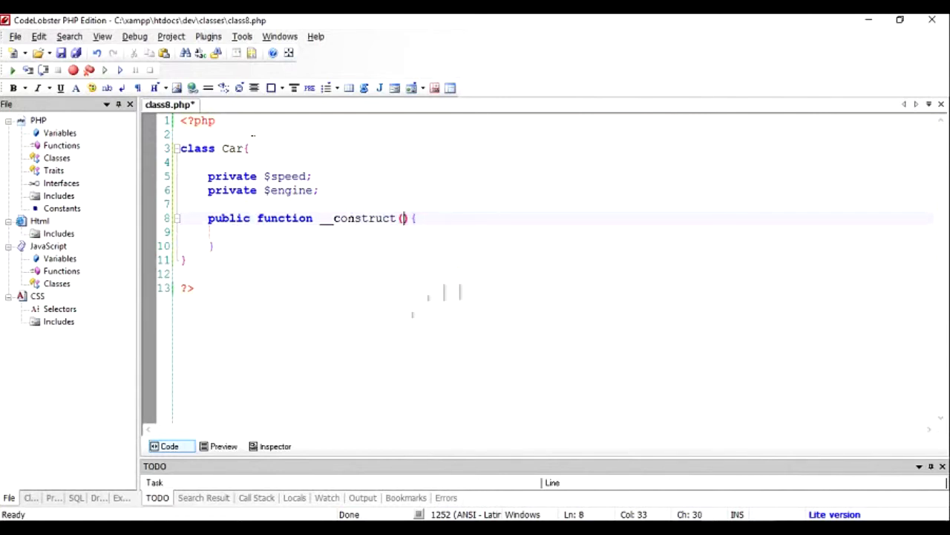
text($sppeed,)
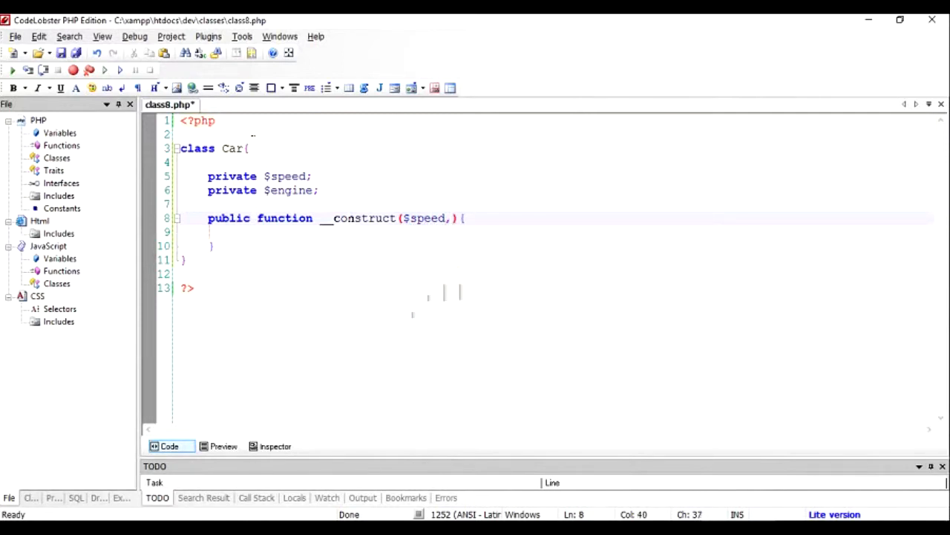
text($engine)
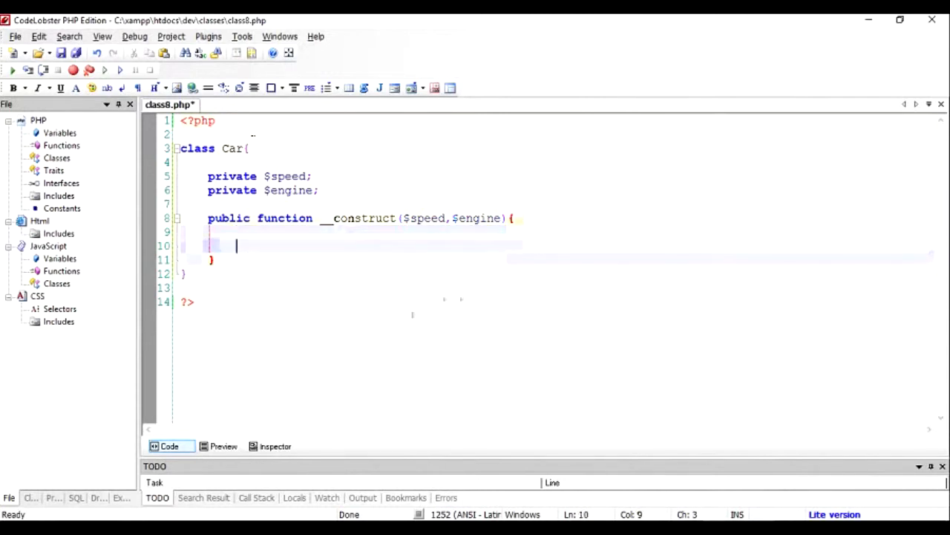
Assign $this->speed = $speed; and $this->engine = $engine; in the constructor body
text($this->sp)
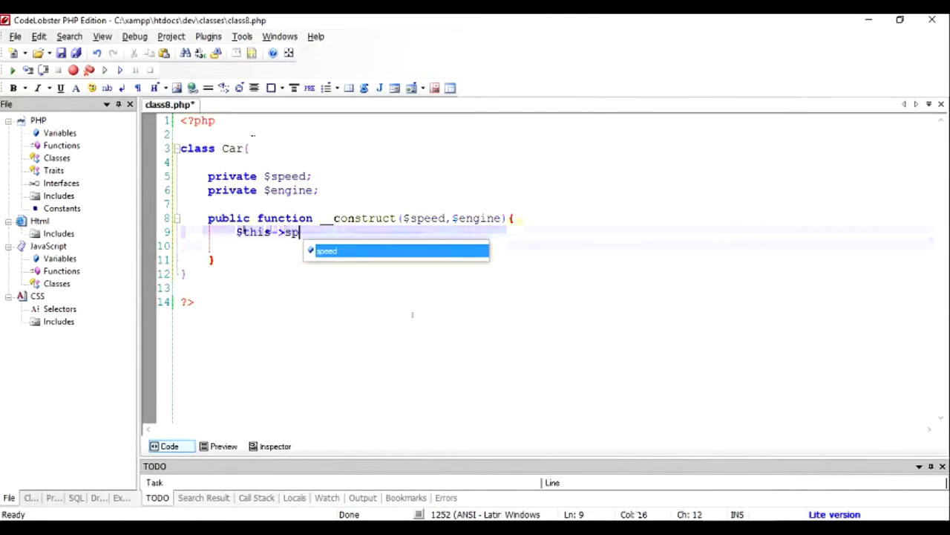
text(eed)
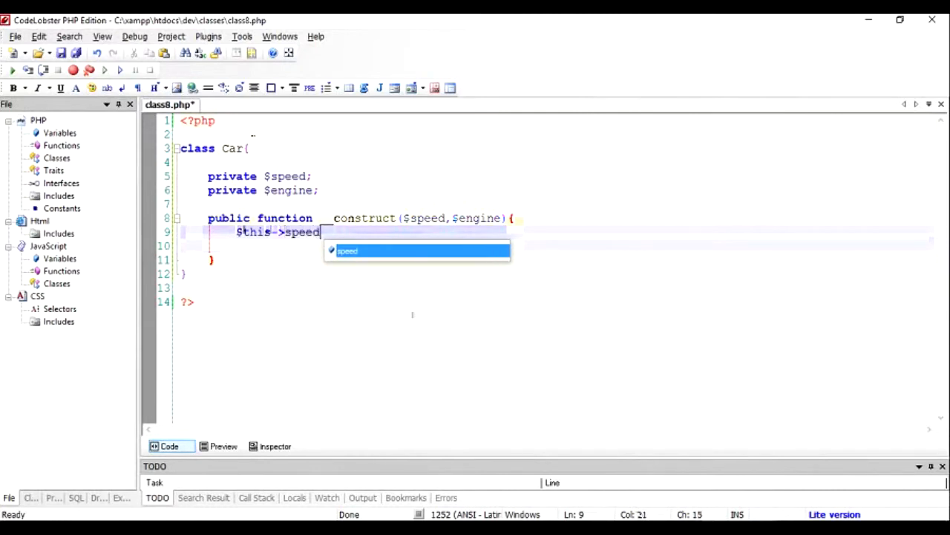
text(= $s)
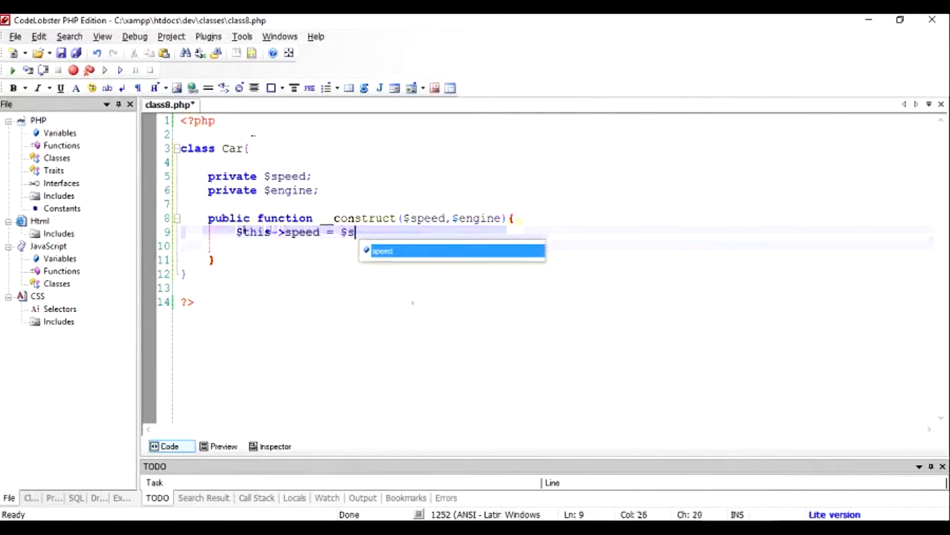
text(peed;)
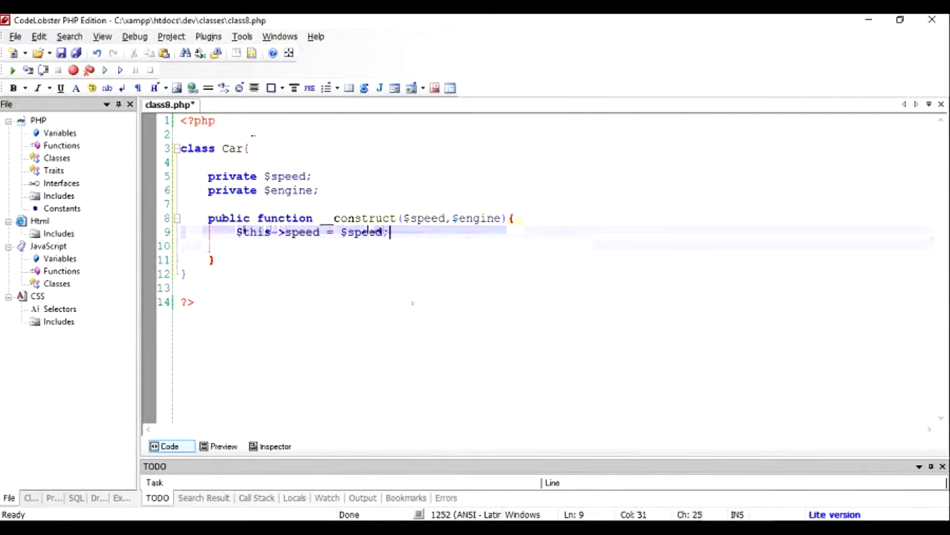
text($thi)
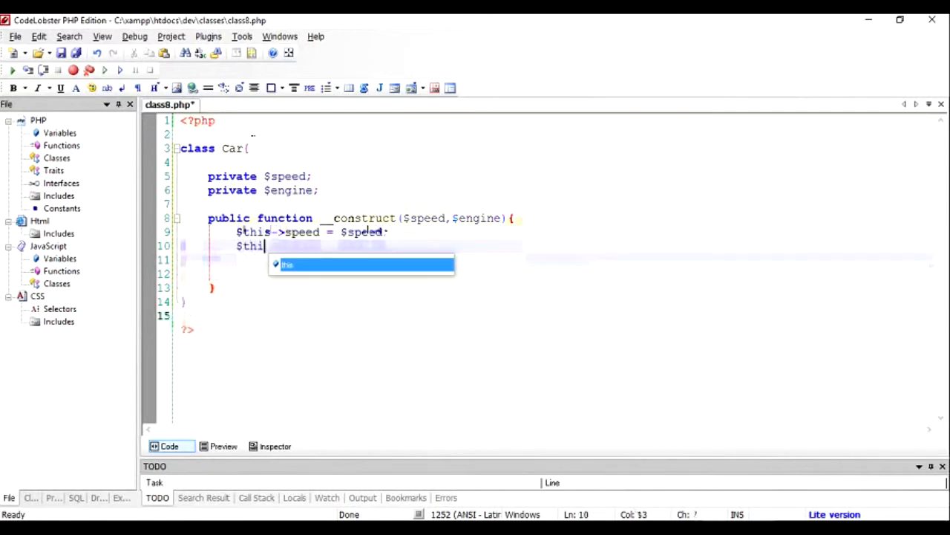
text(s->engine)
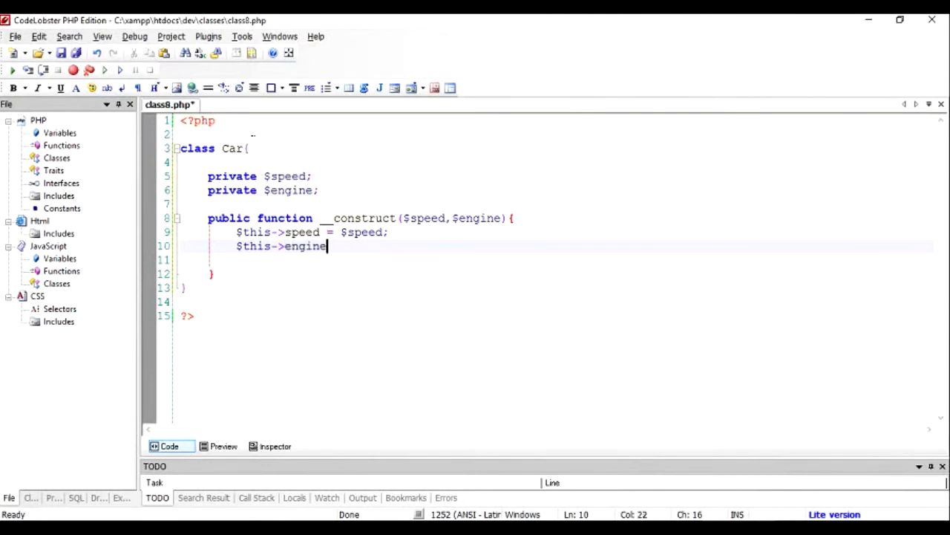
text(= $engine)
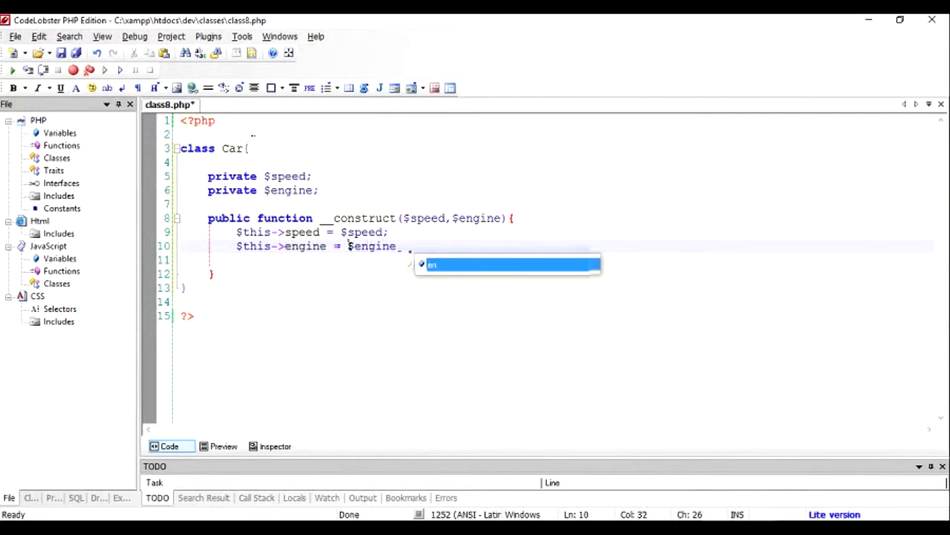
text(;)
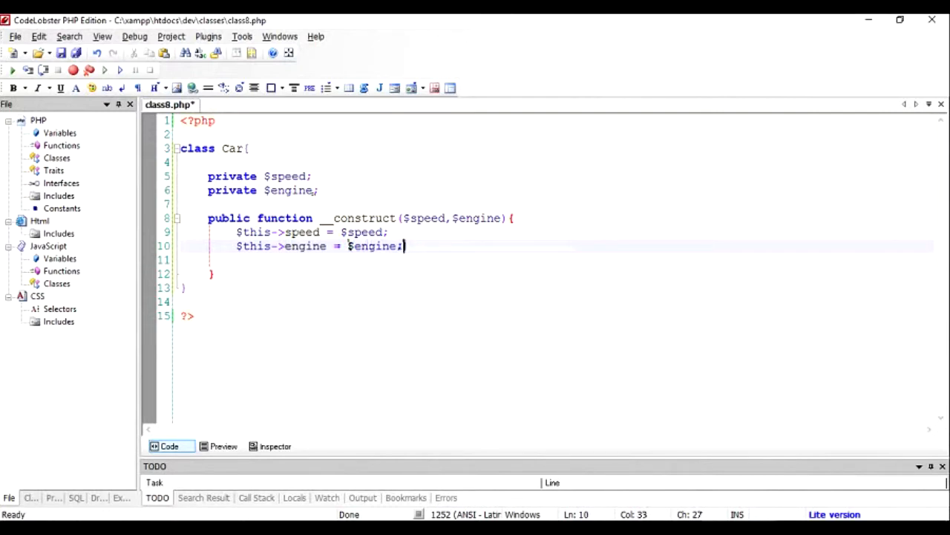
Insert a blank line after the constructor's opening brace, above the assignments
double_click(291, 190)
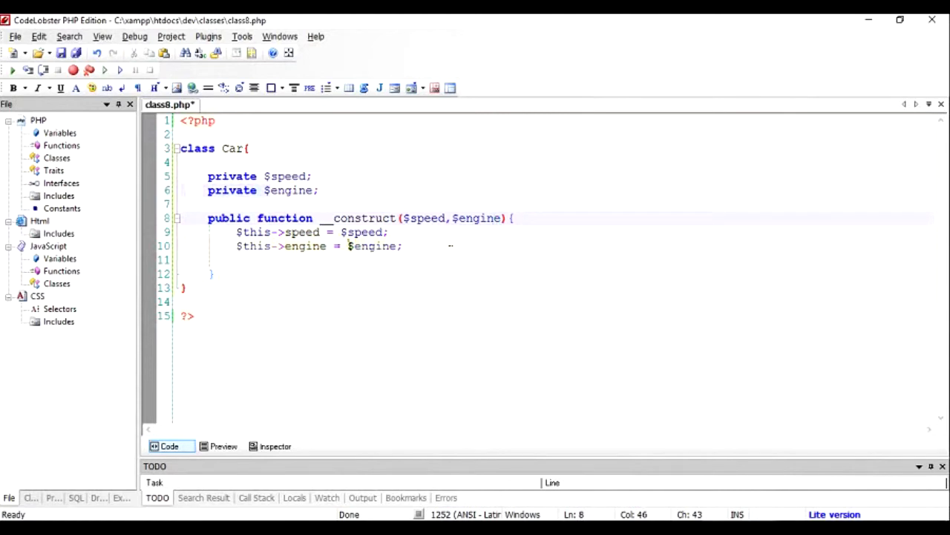
double_click(407, 217)
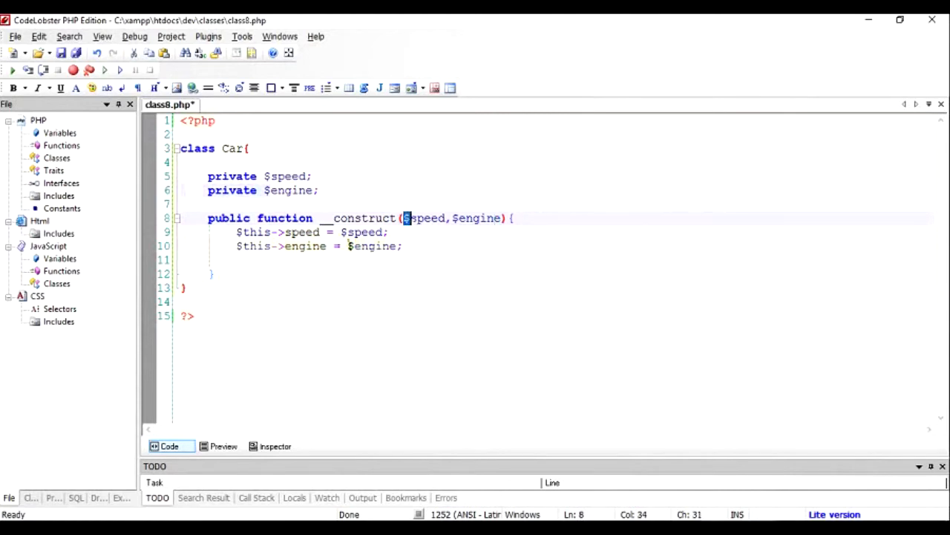
drag(407, 217, 503, 217)
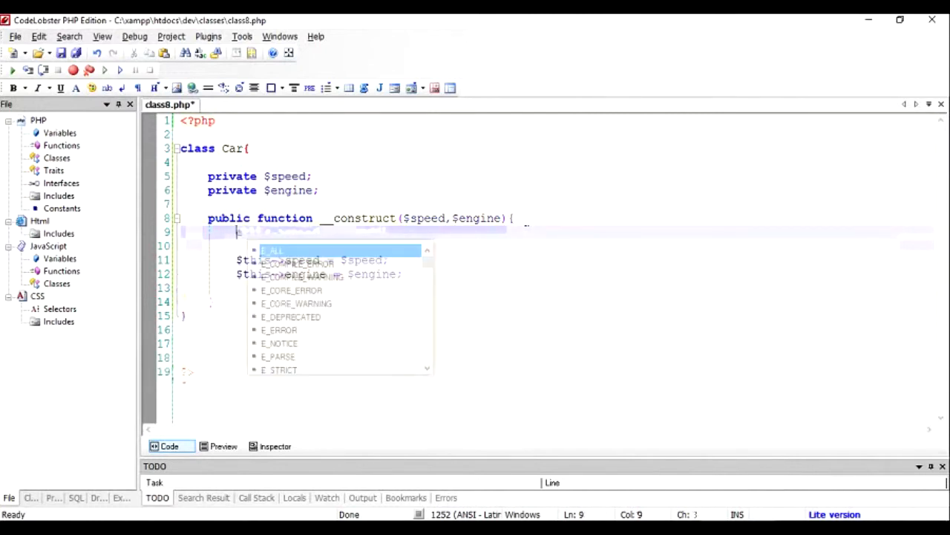
Add echo "Car with {$speed} and engine {$engine}"; at the top of the constructor
text(echo "Car)
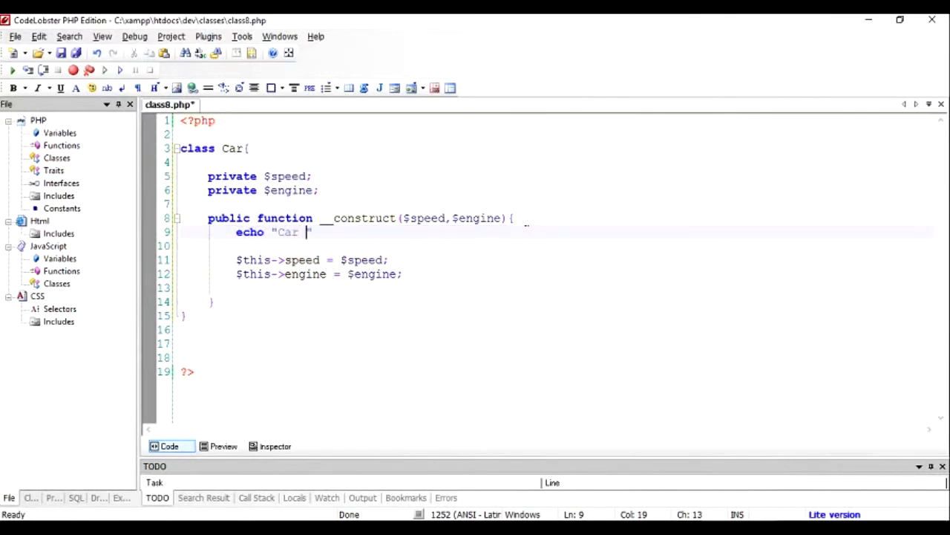
text(with)
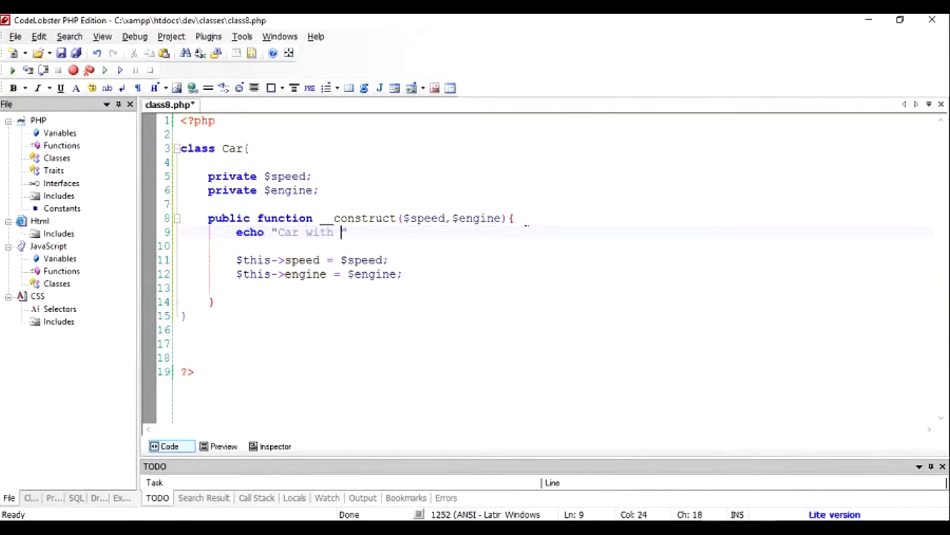
text(()
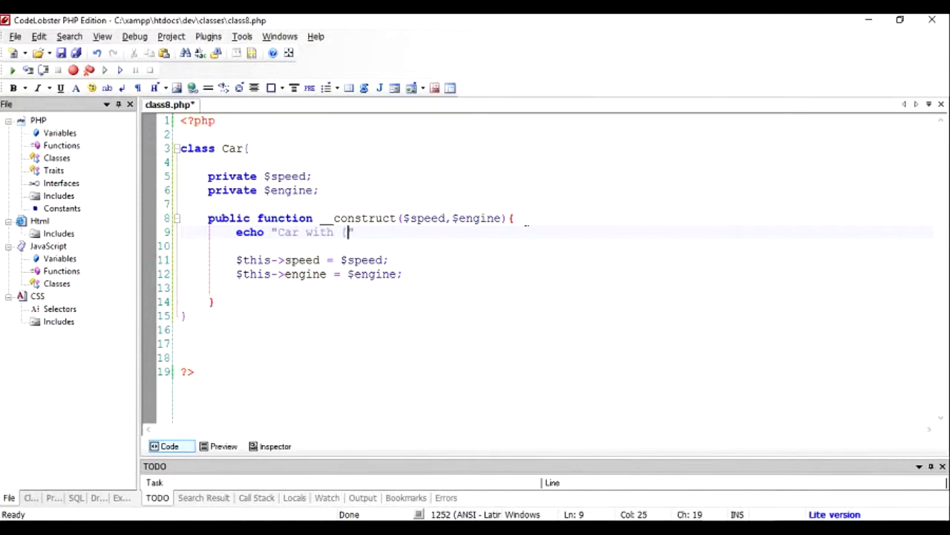
text($speed)
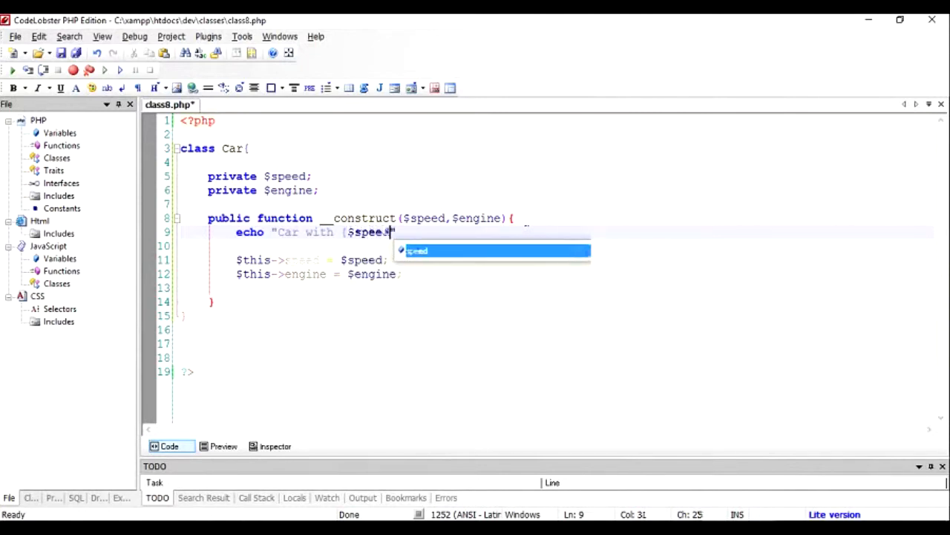
text(and w)
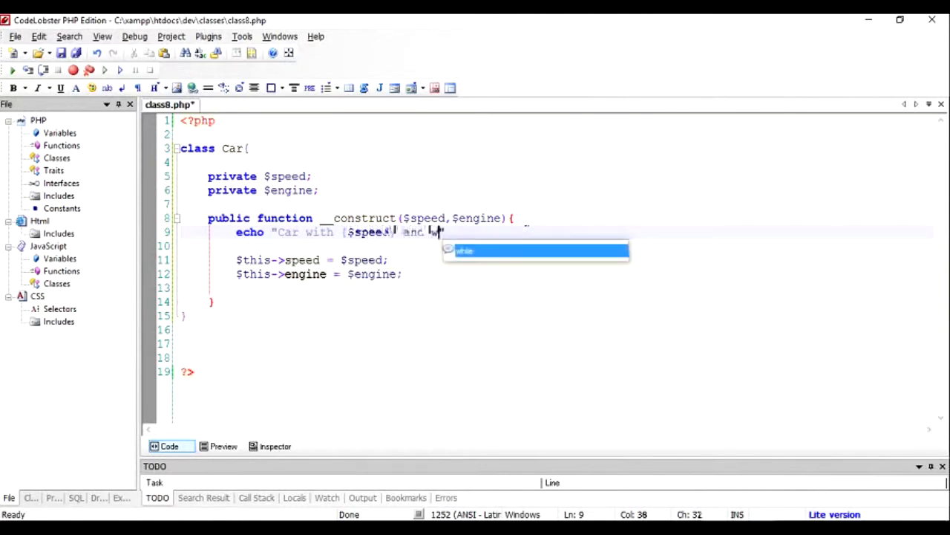
text(engine ($engine).)
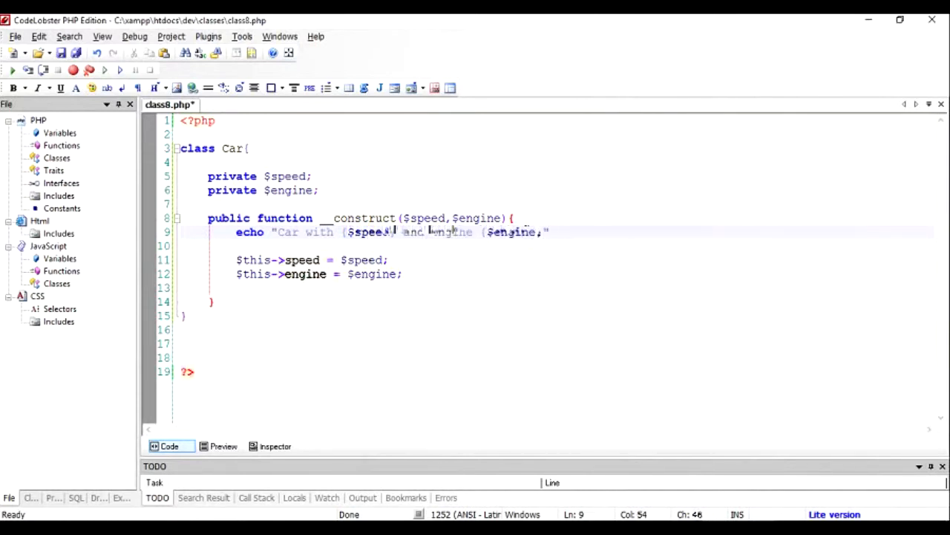
text(;)
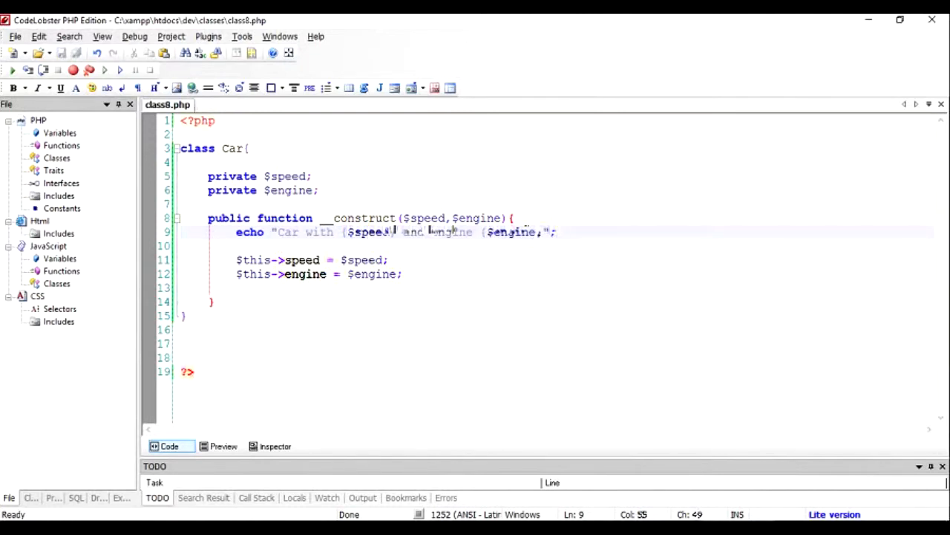
click(192, 371)
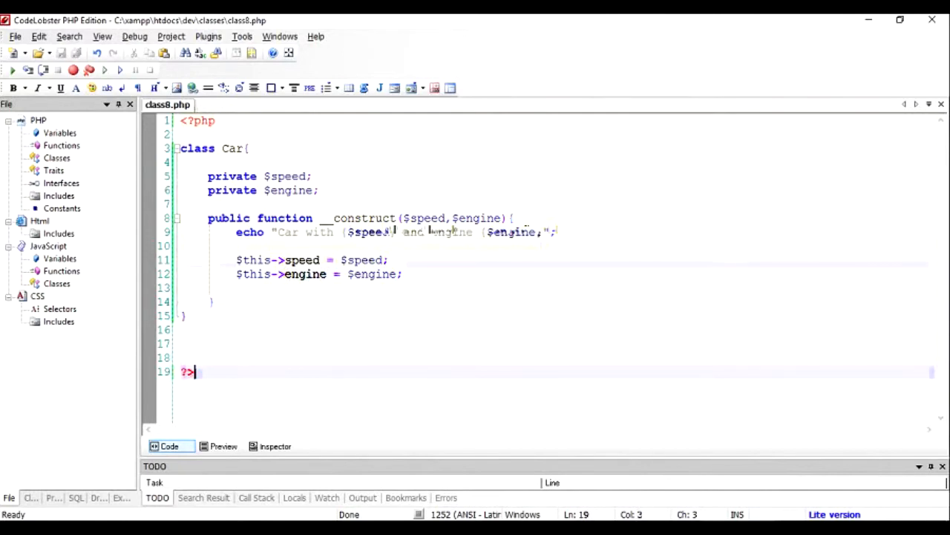
Instantiate $car1 = new Car(20,"turbo"); below the class
text($car = new Car)
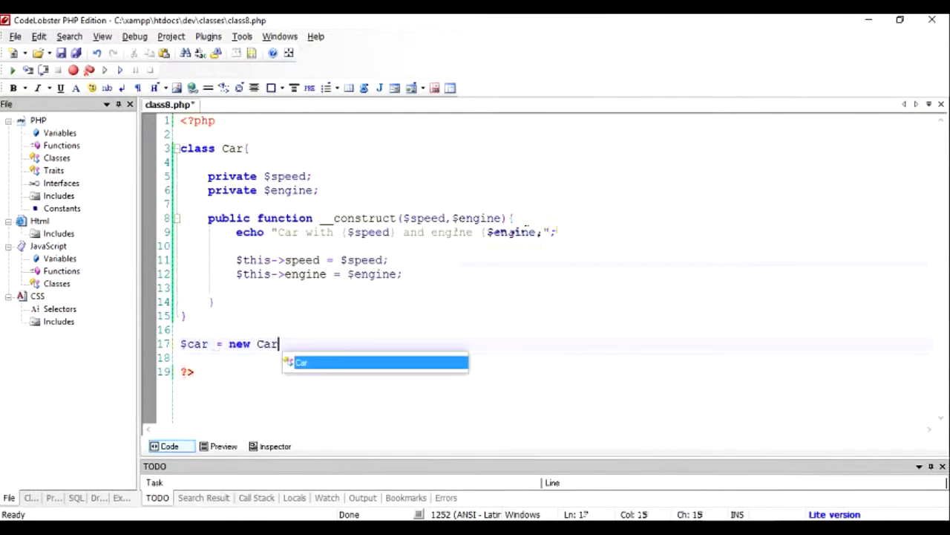
text(();)
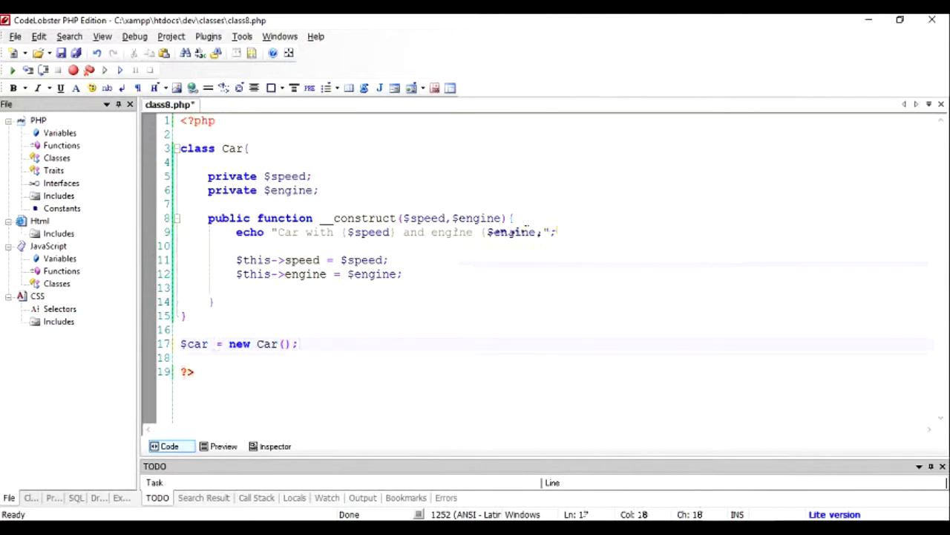
click(285, 345)
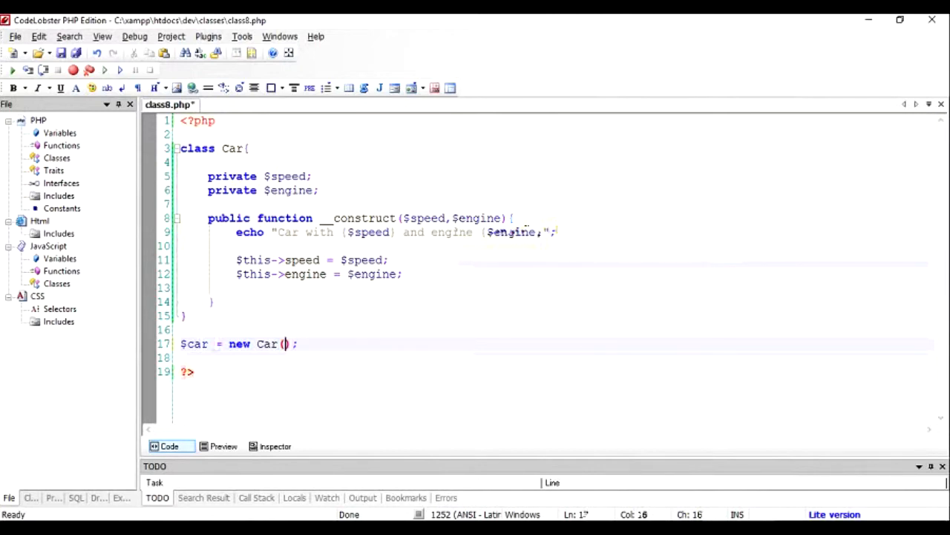
text(20,)
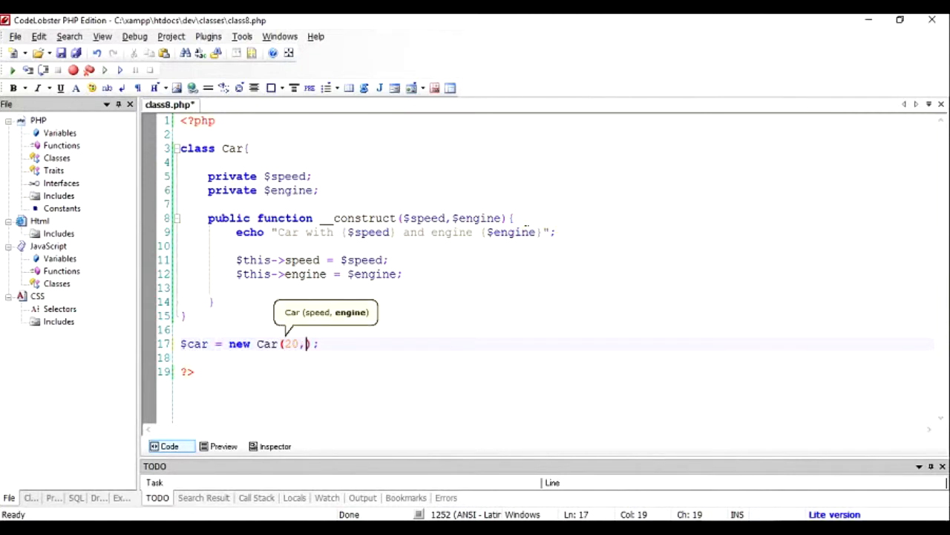
text("t)
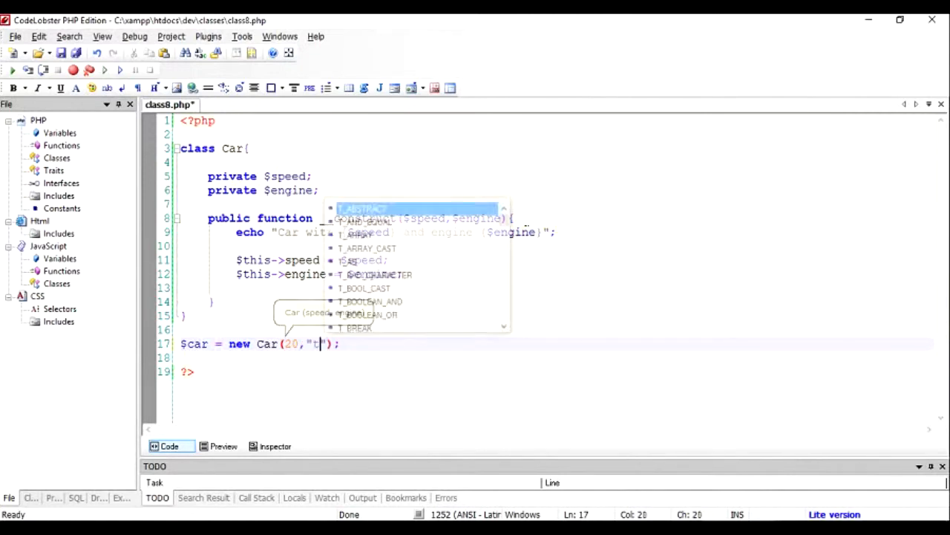
text(urbo)
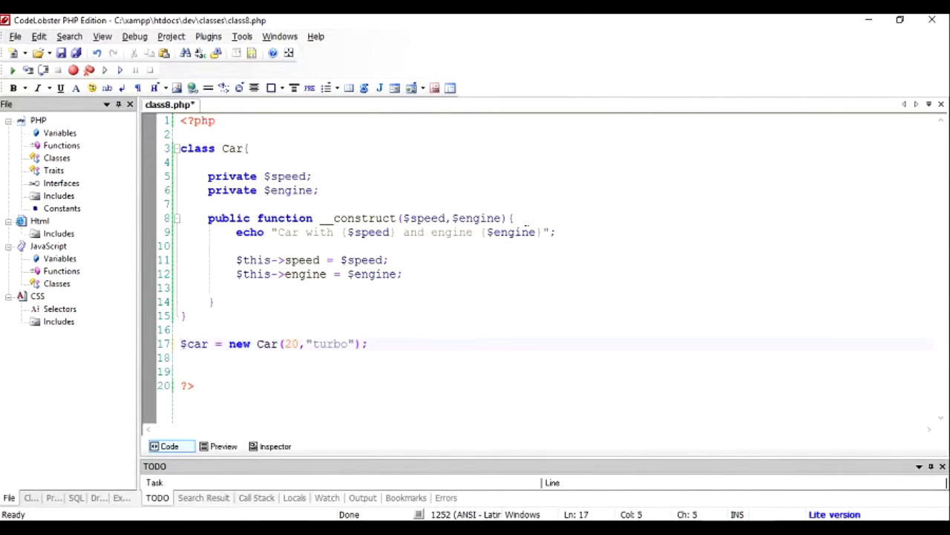
text(1)
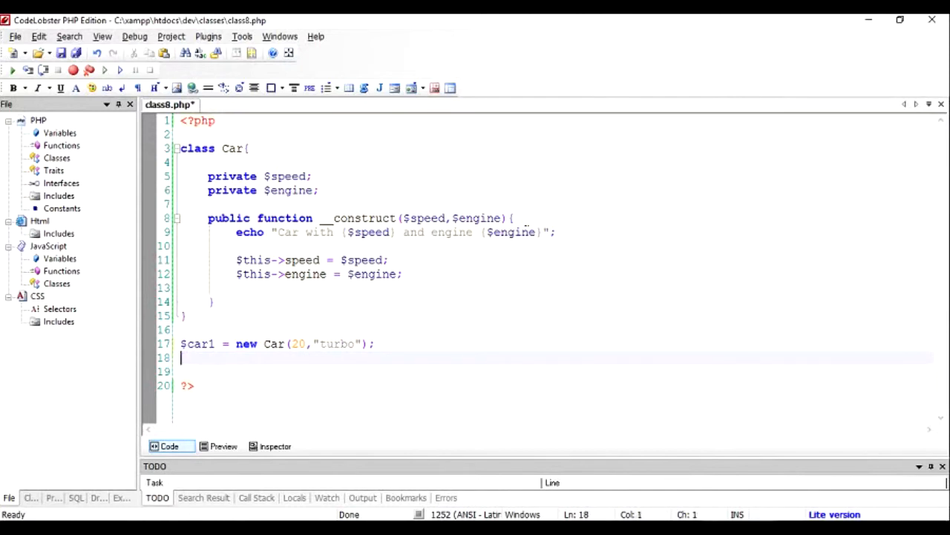
Begin a second instantiation $car2 = new Car( with a non-turbo engine
text($car)
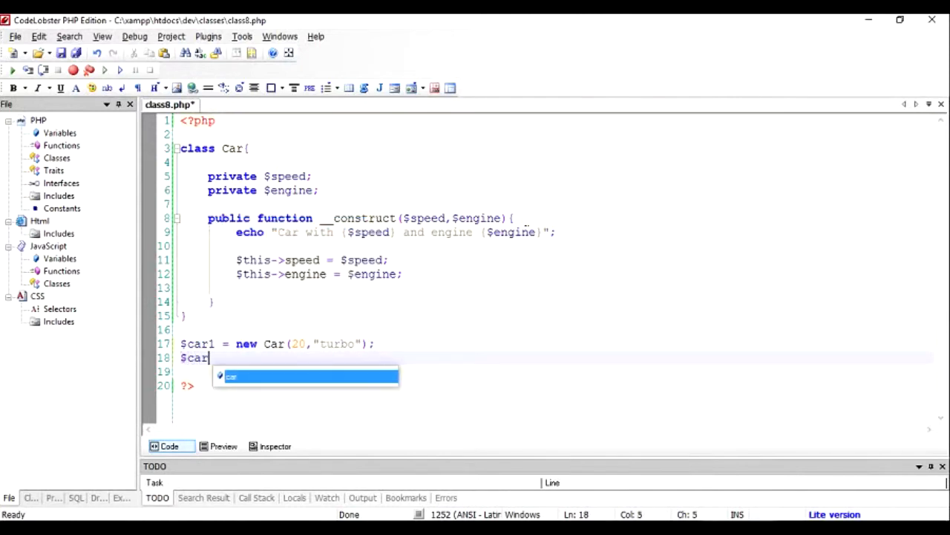
text(2 = new)
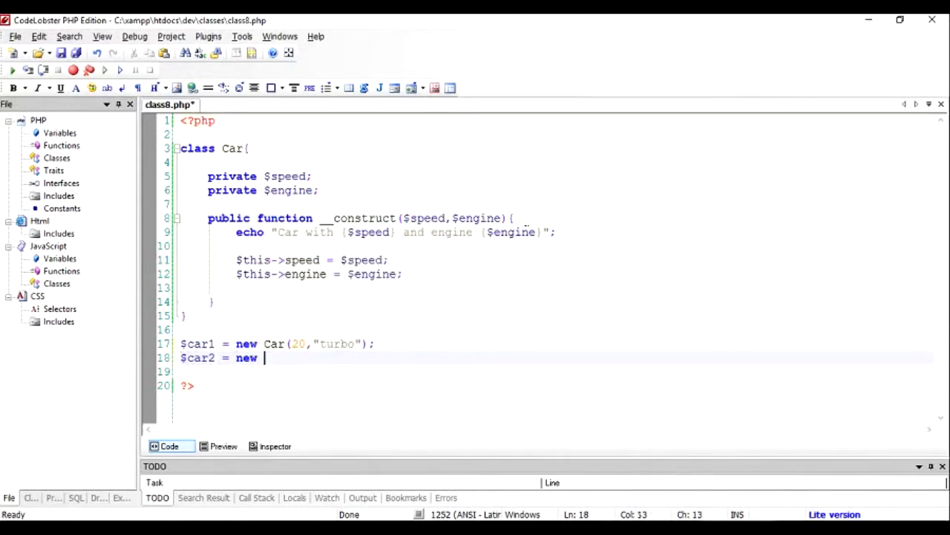
text(Car(10,"")
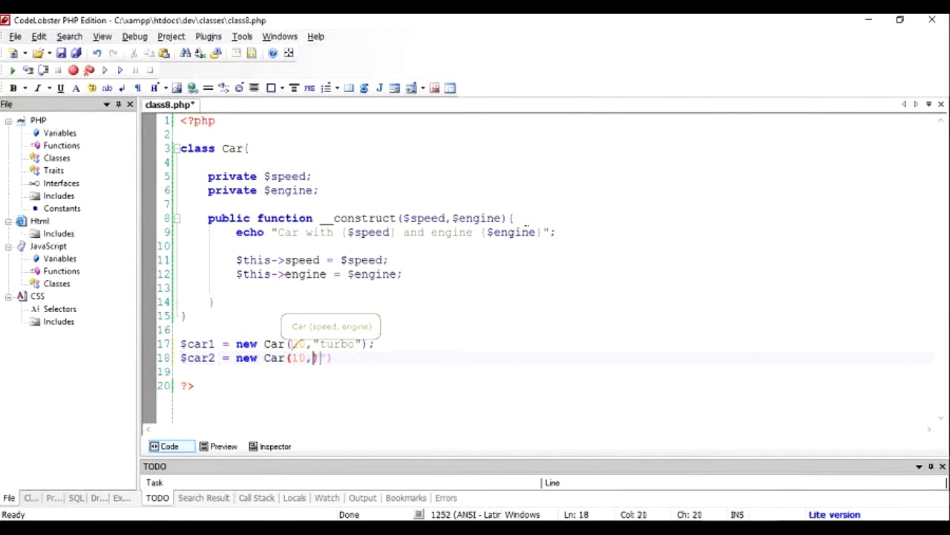
text(non-turbo)
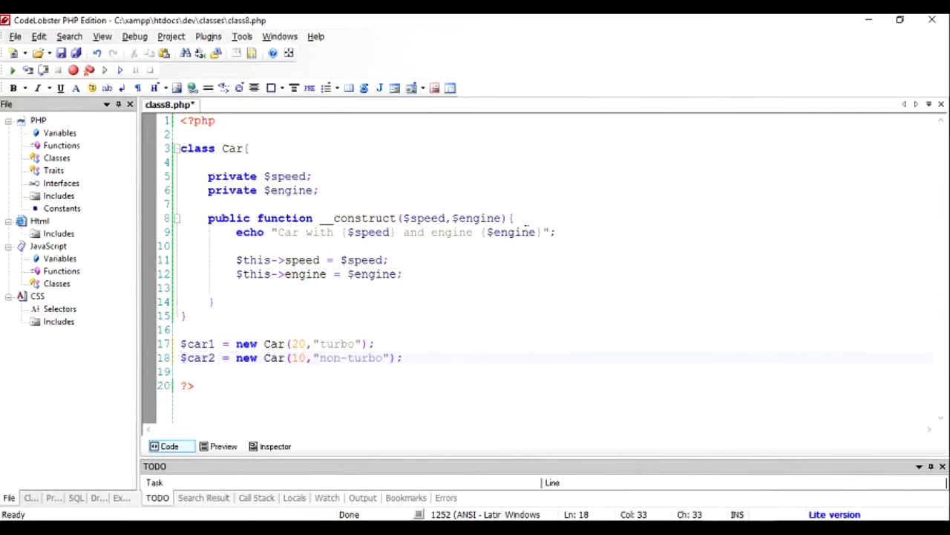
Add public function getSpeed(){ return $this->speed; } inside the Car class
click(401, 357)
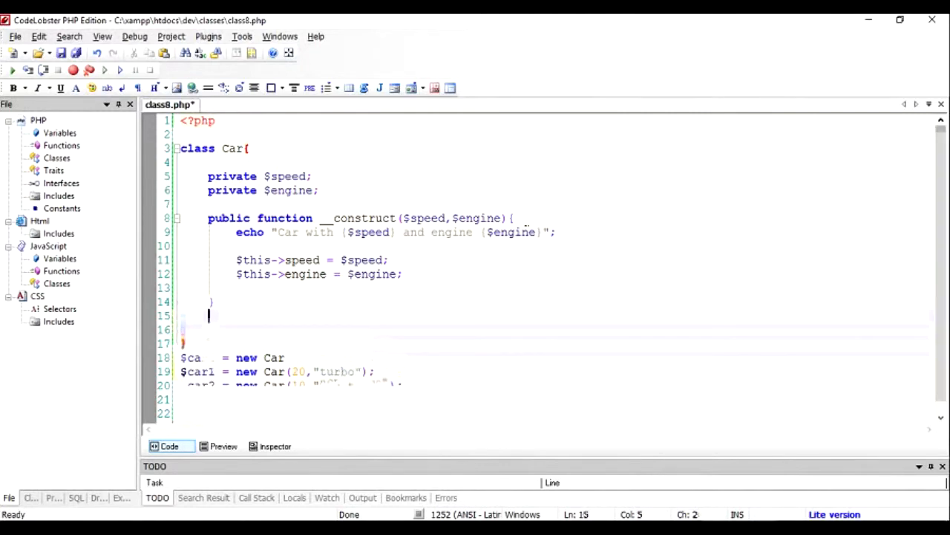
text(ec)
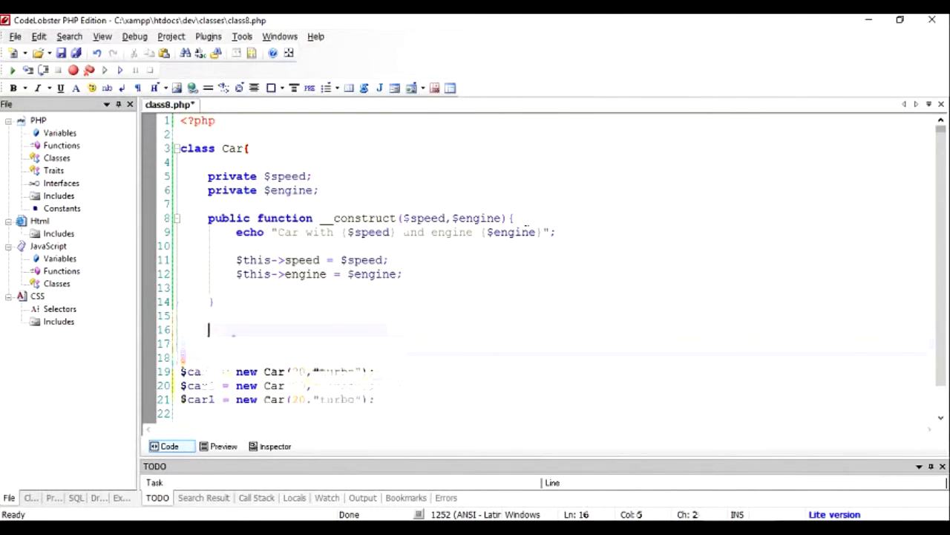
text(public)
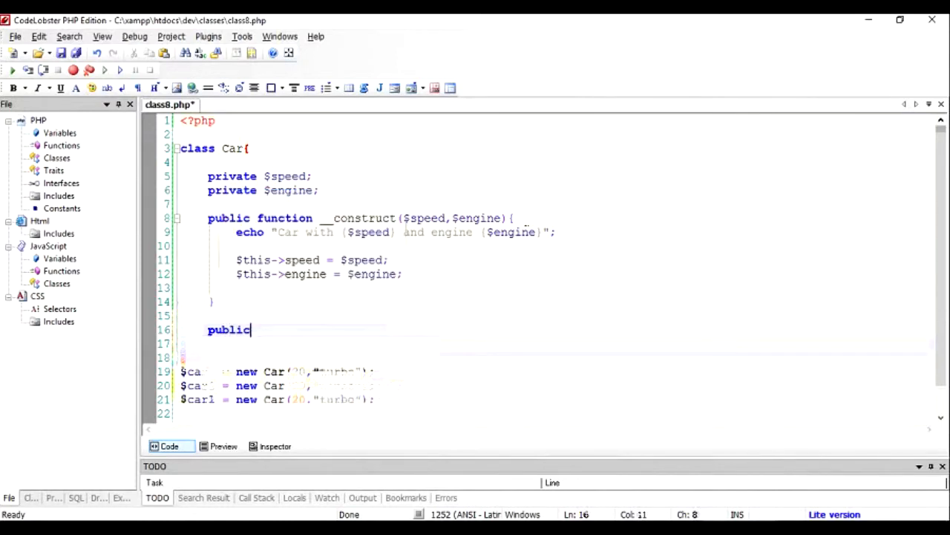
text(f)
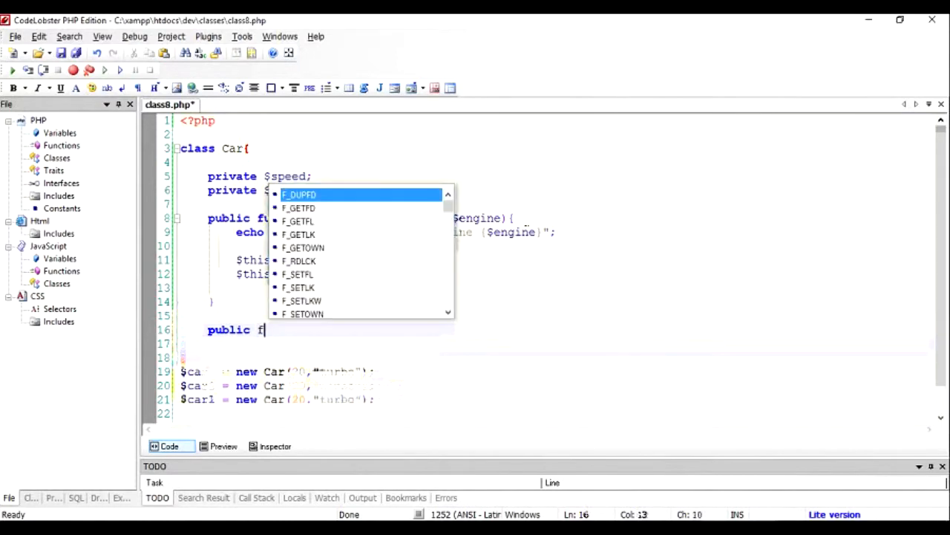
text(u)
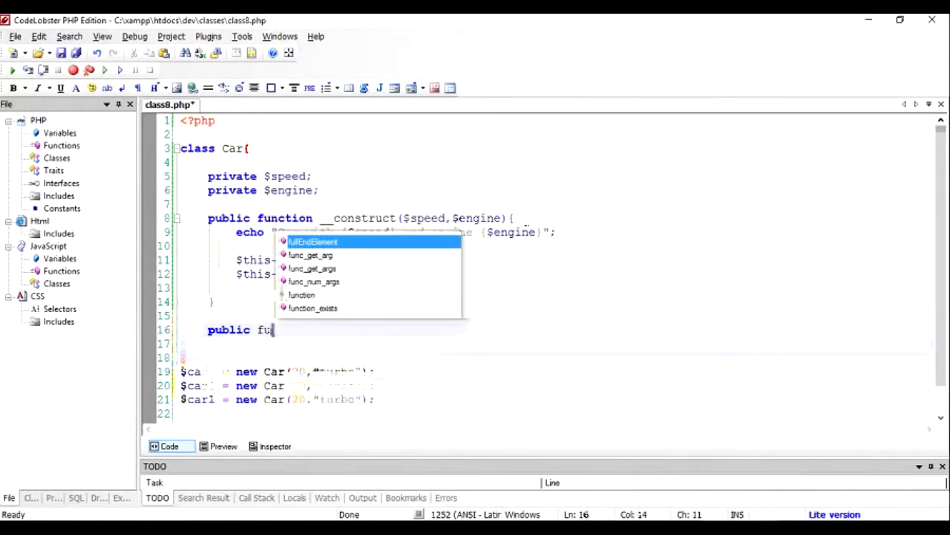
text(nction)
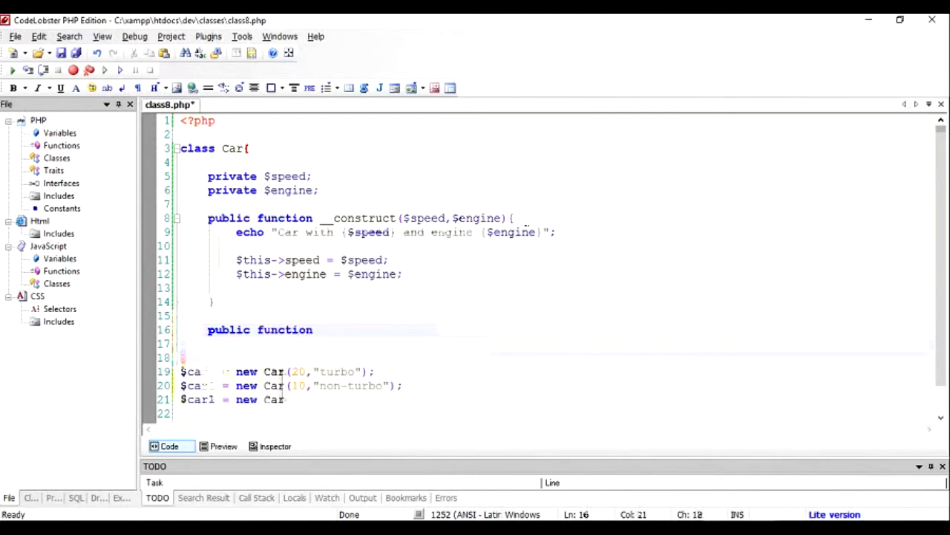
text(getSpeed(){)
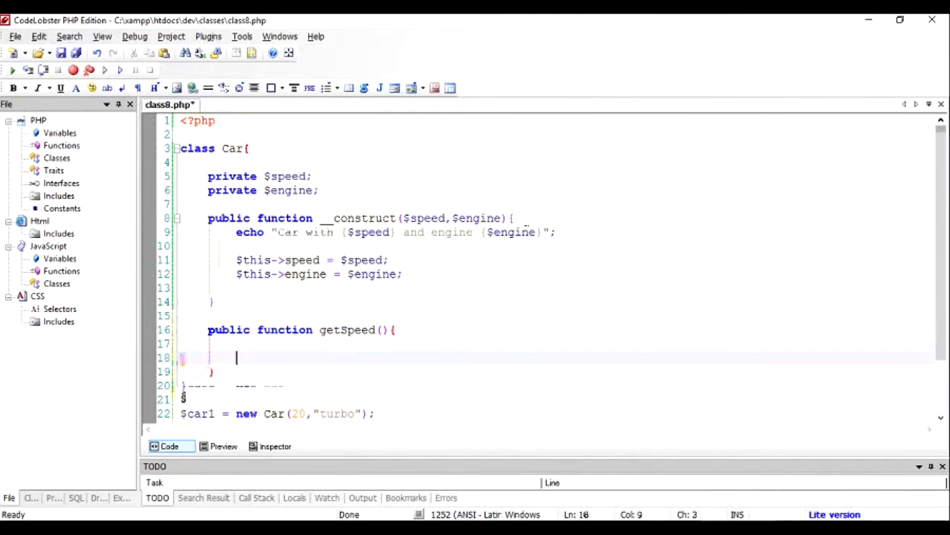
text(return $)
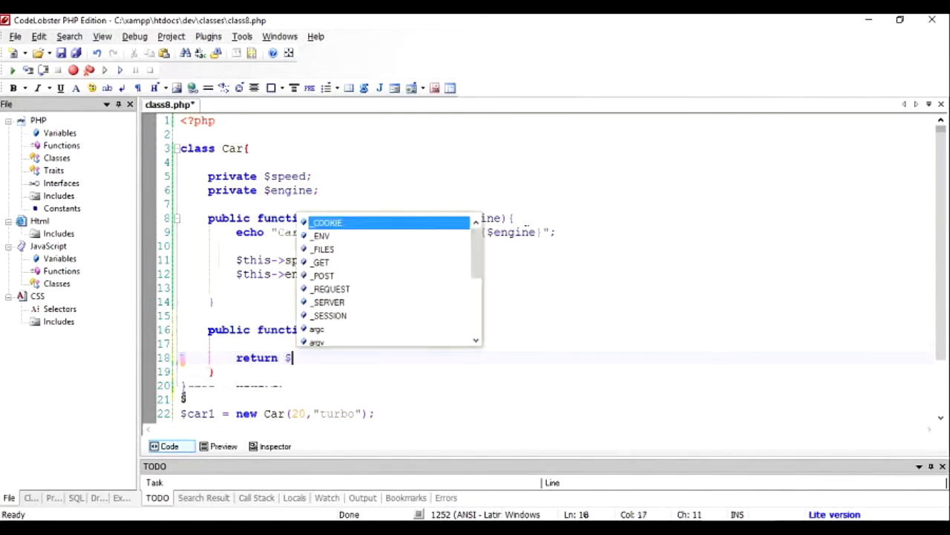
text($this->speed)
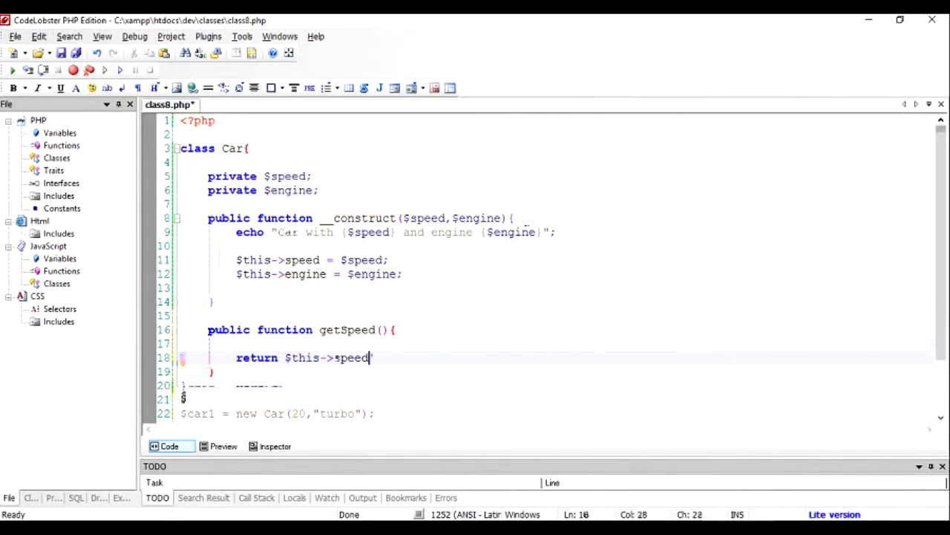
text(;)
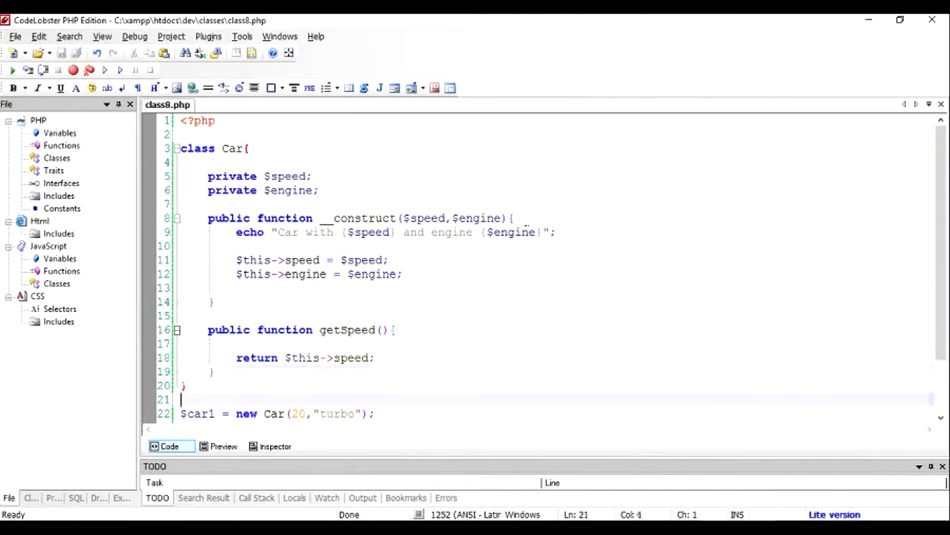
Complete $car2 = new Car(10,"non-turbo"); below the first car
text($car2 = new Car(10,"non-turbo");)
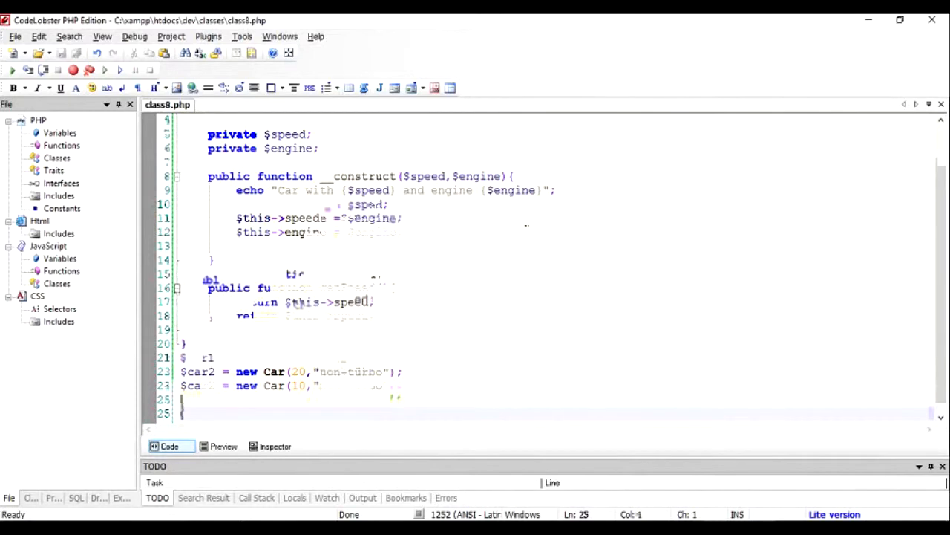
Write echo $car1->getSpeed(); after the instantiations
text(echo)
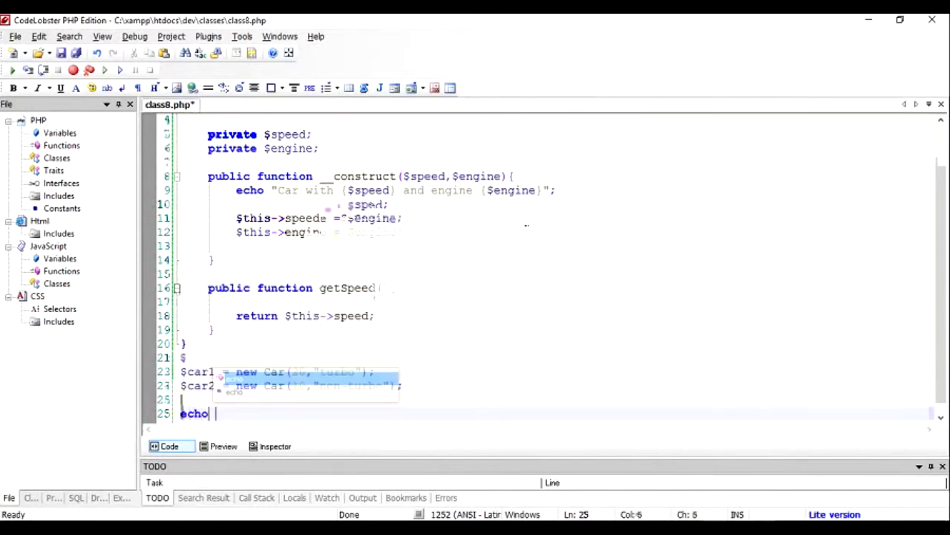
text($car |)
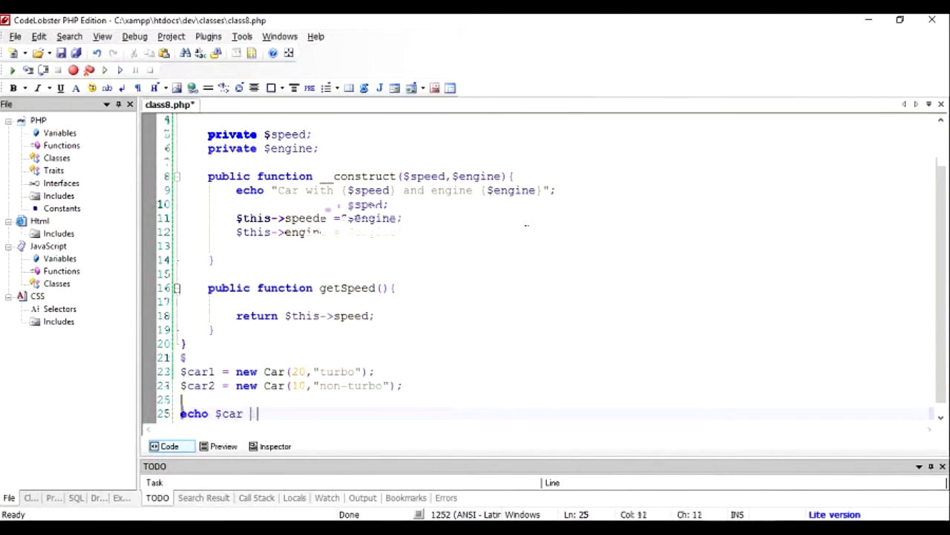
text(1)
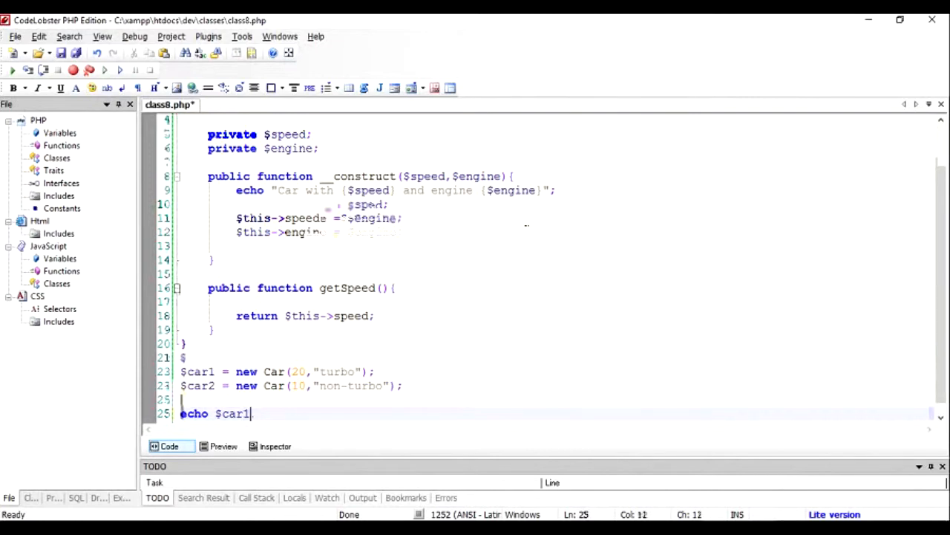
text(->spe)
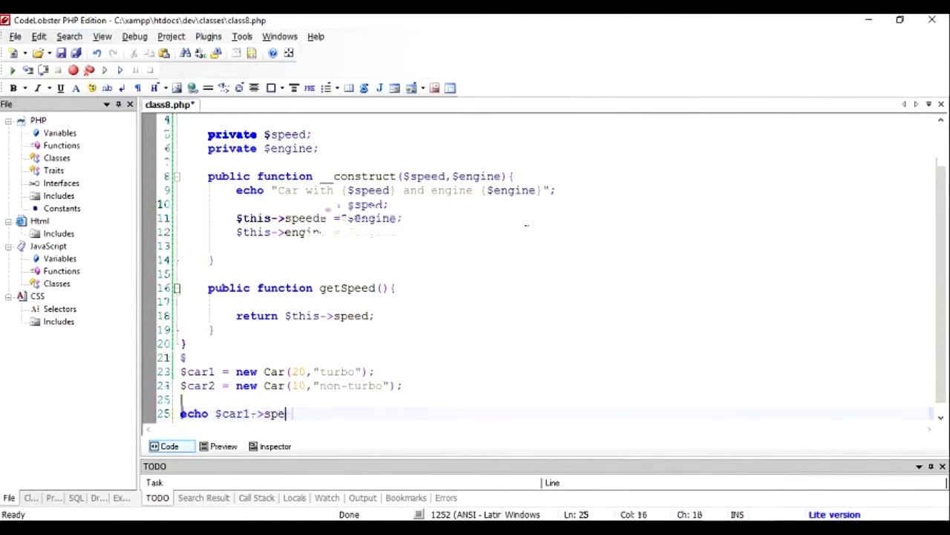
key(BackSpace)
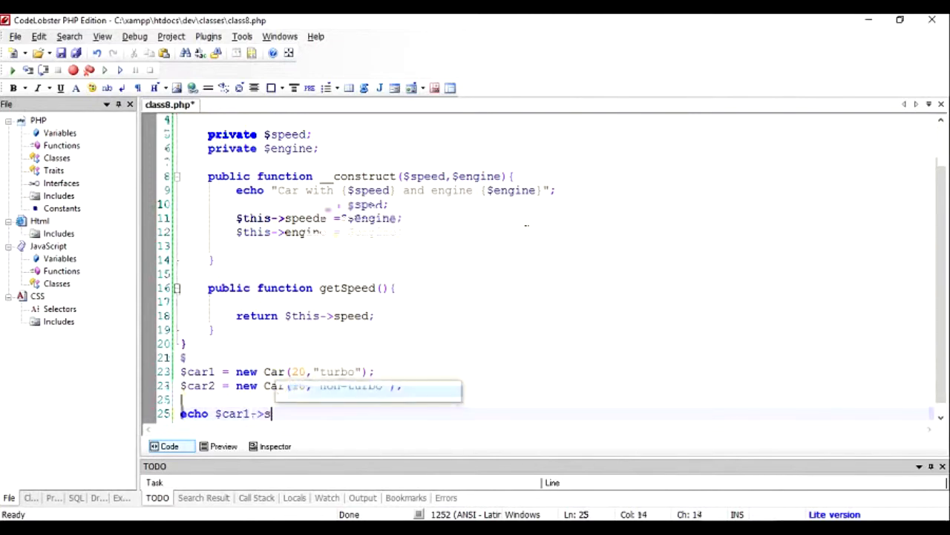
text(getSpeed())
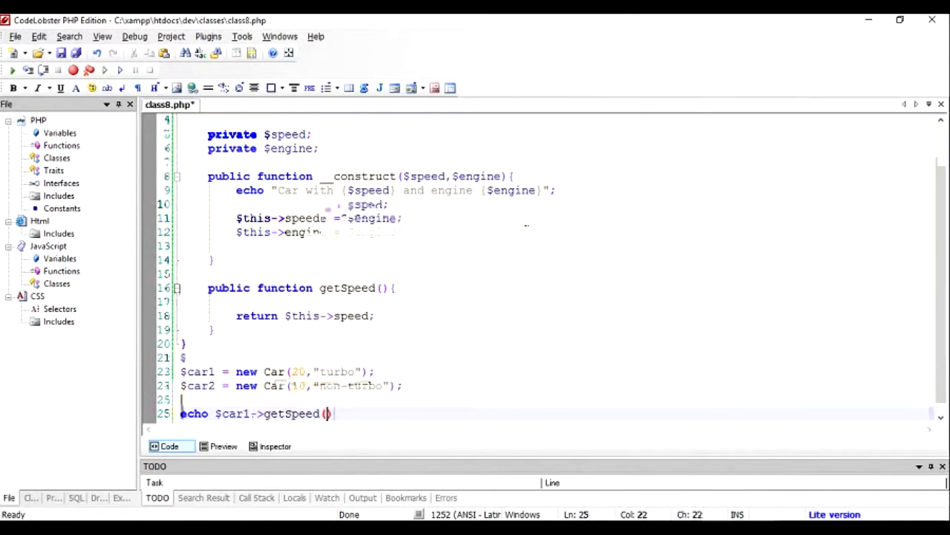
text();)
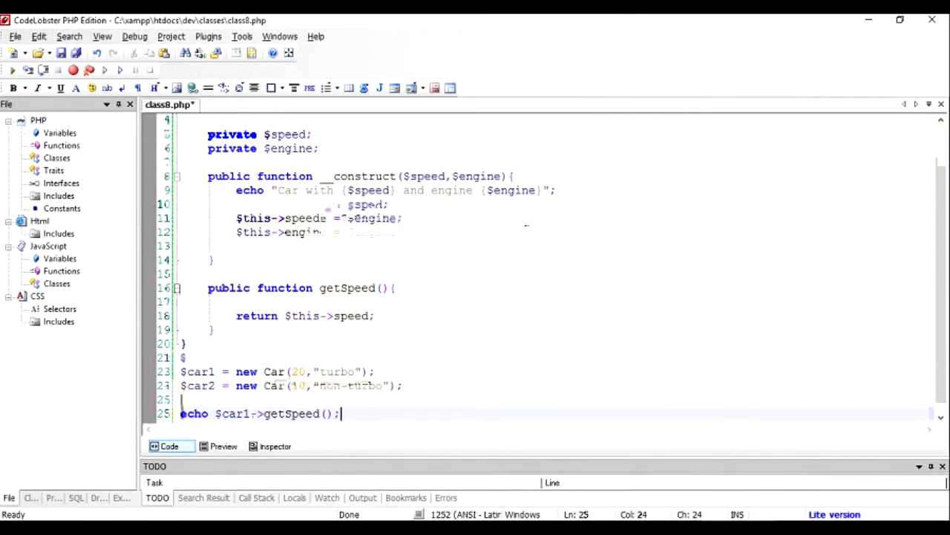
Add echo '<BR/>' line breaks after each car and speed, then save
text(echo)
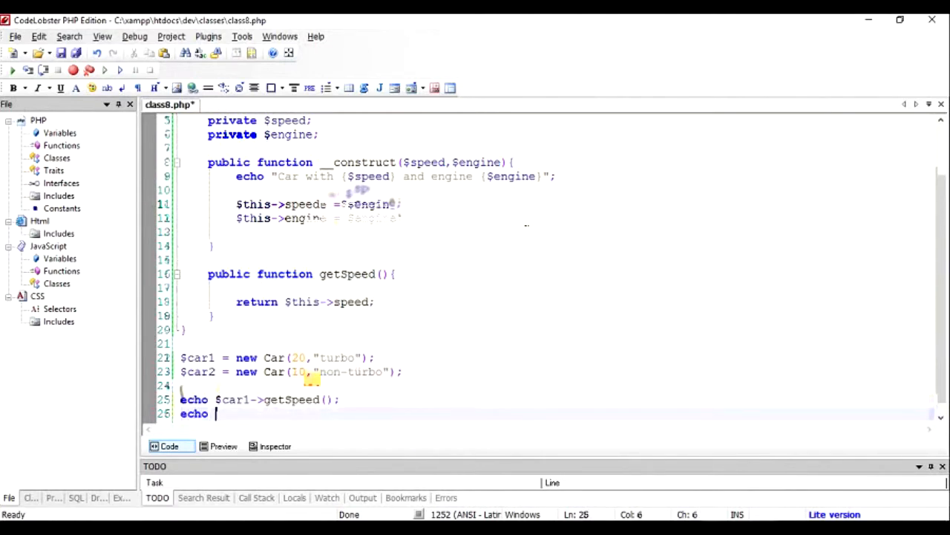
text(")
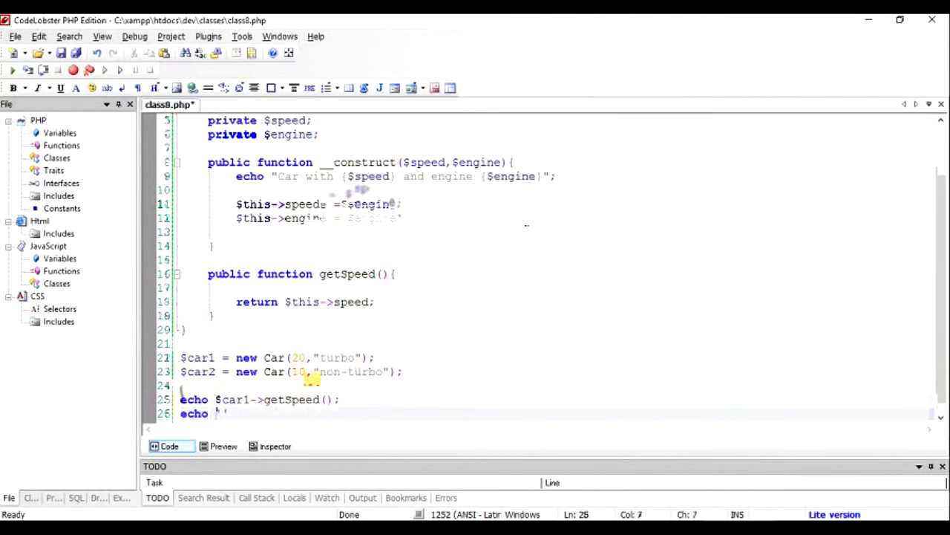
text(<BR/>';)
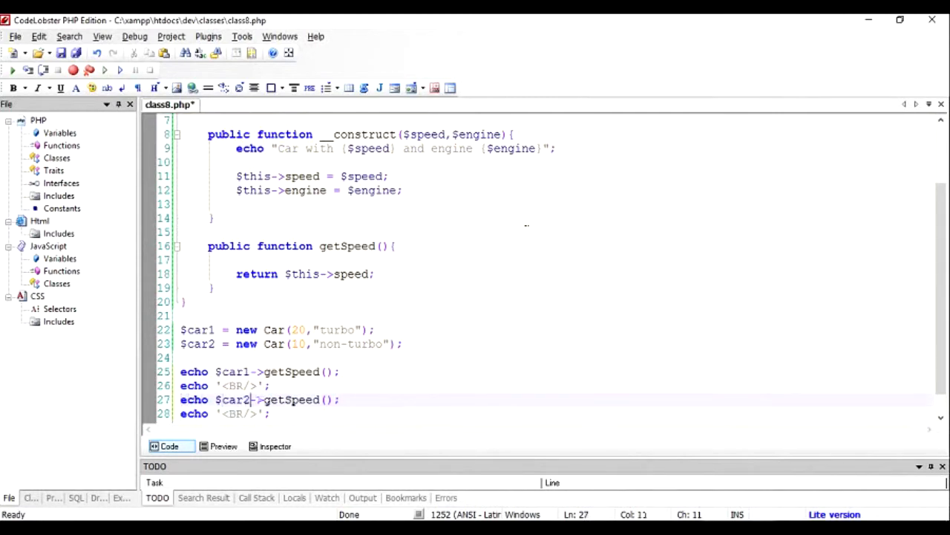
key(ctrl+s)
text(echo '<BR/>';)
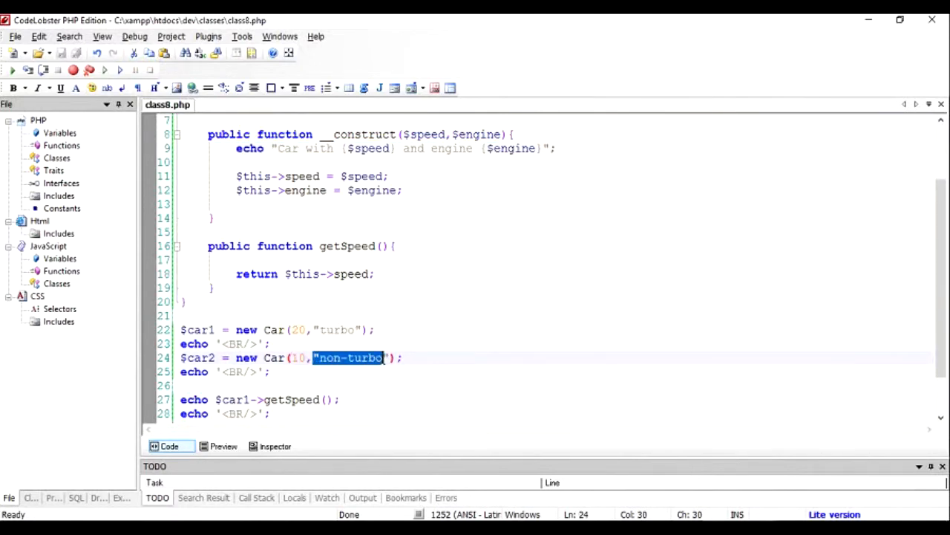
click(271, 412)
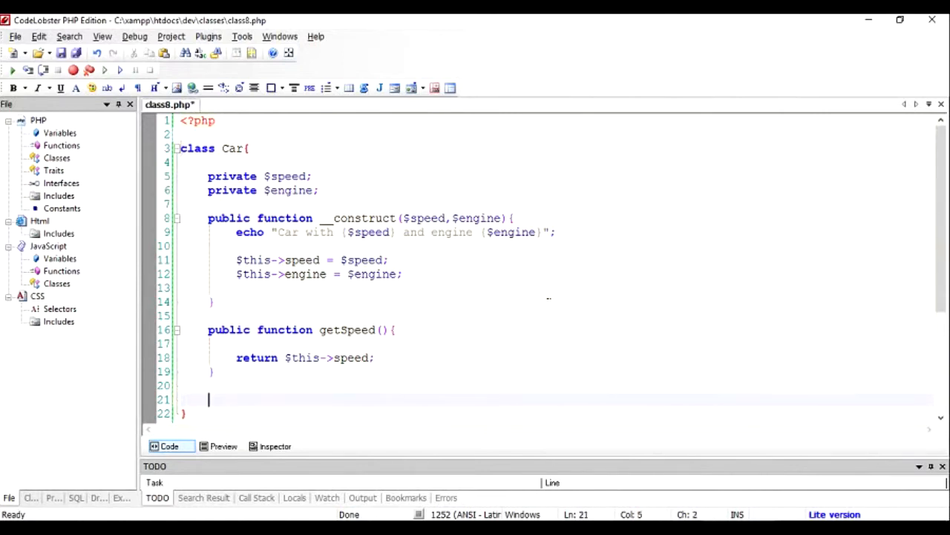
Add public function __destruct() echoing a message with {$speed} and engine {$engine}
text(public function _)
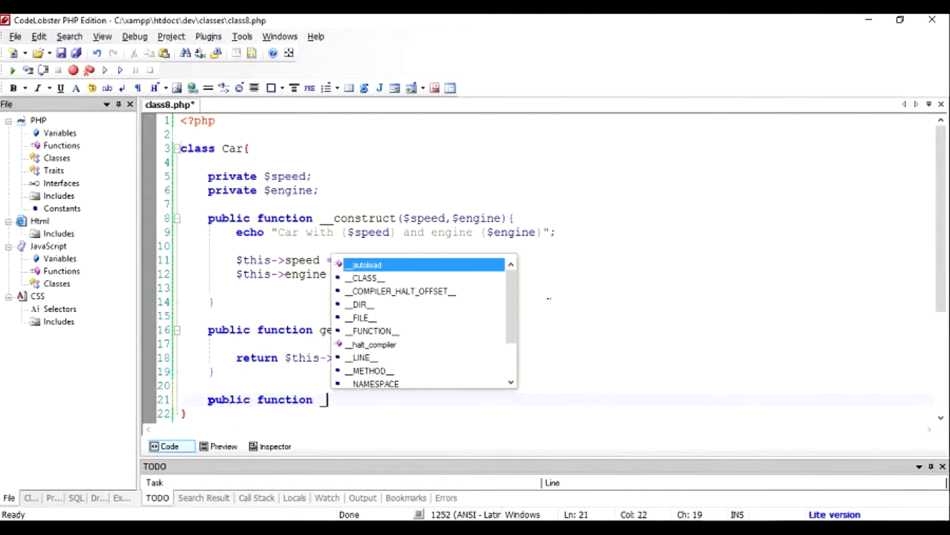
text(d)
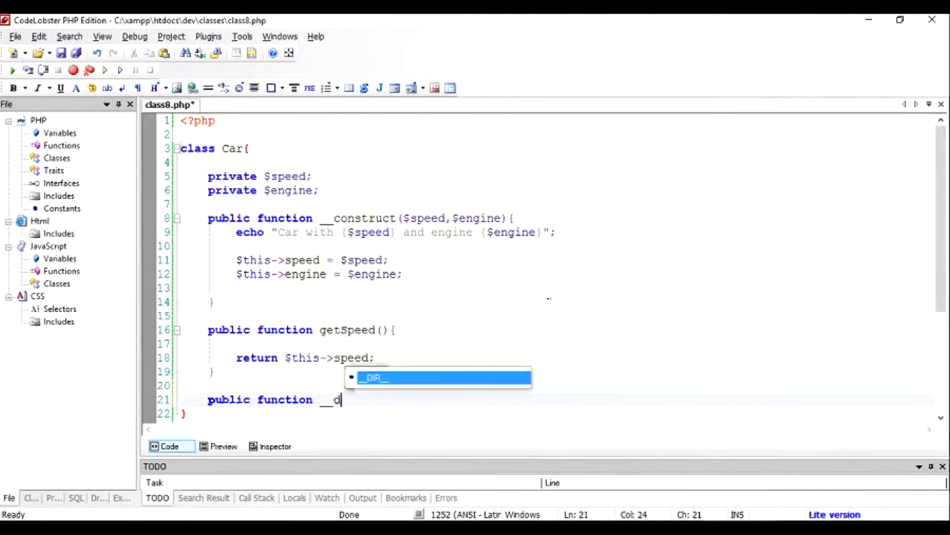
text(e)
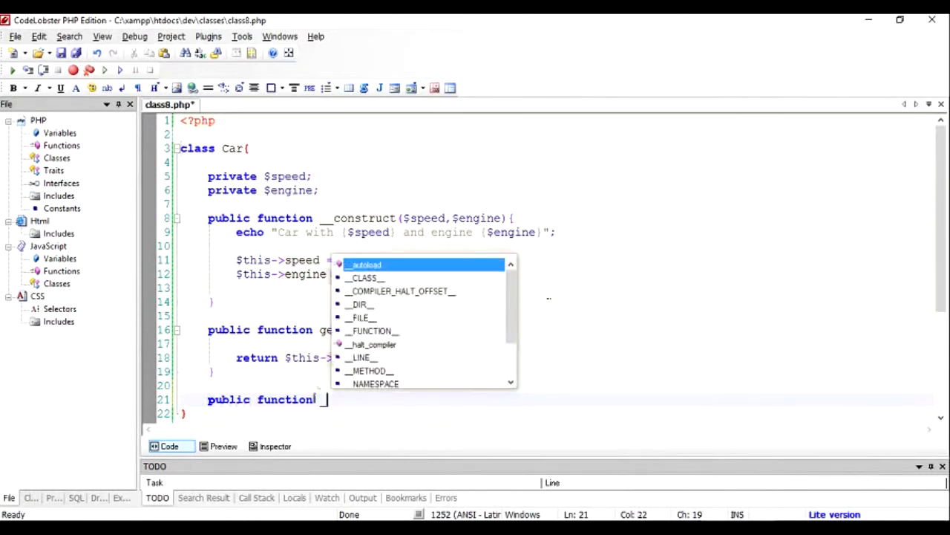
text(__de)
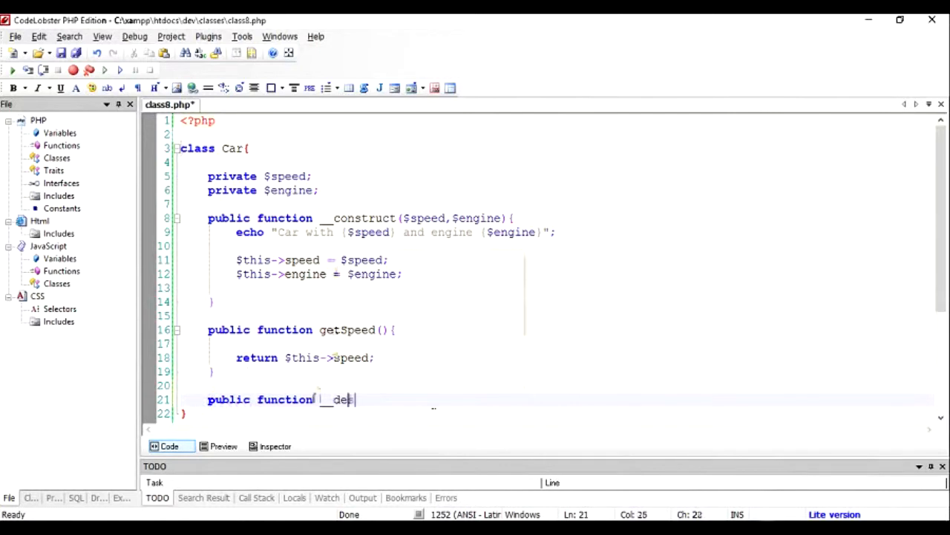
text(struct(){)
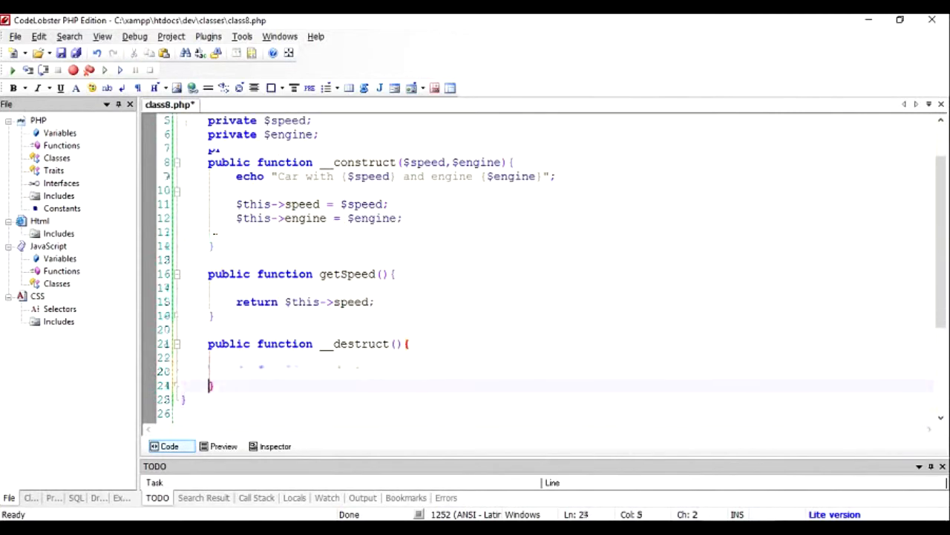
text(echo "Car with {$speed} and engine {$engine}";)
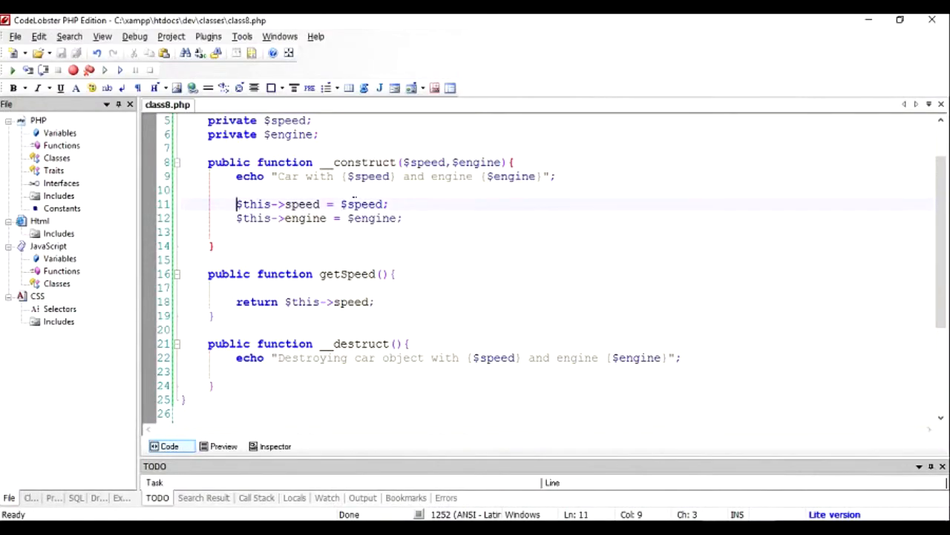
Try exit(); before the echo lines, remove it, and switch to the php.net destructors page
scroll(down, 3)
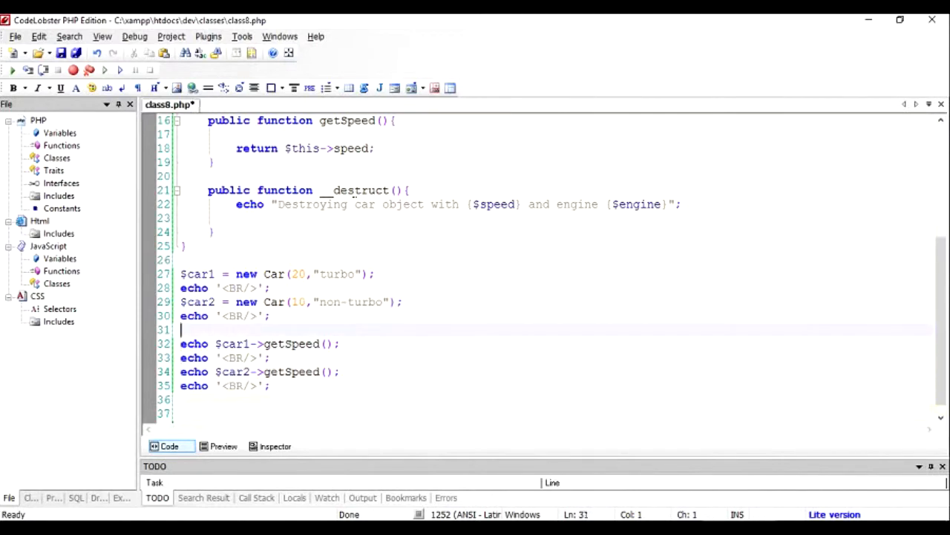
text(exit())
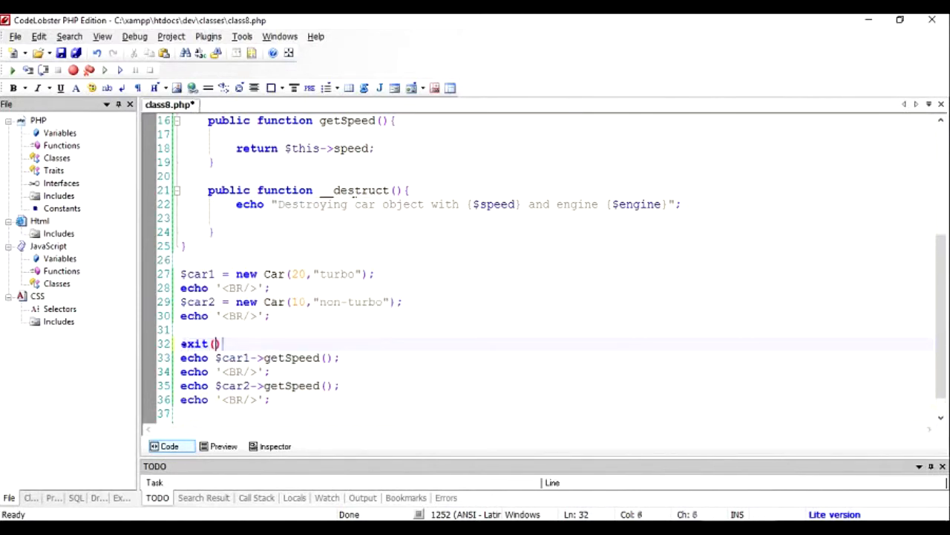
text(;)
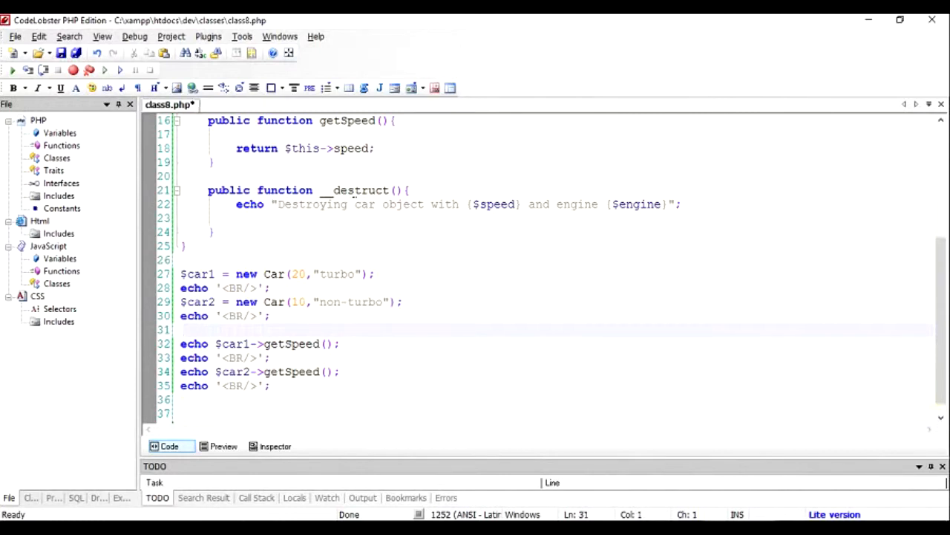
mouse_move(356, 199)
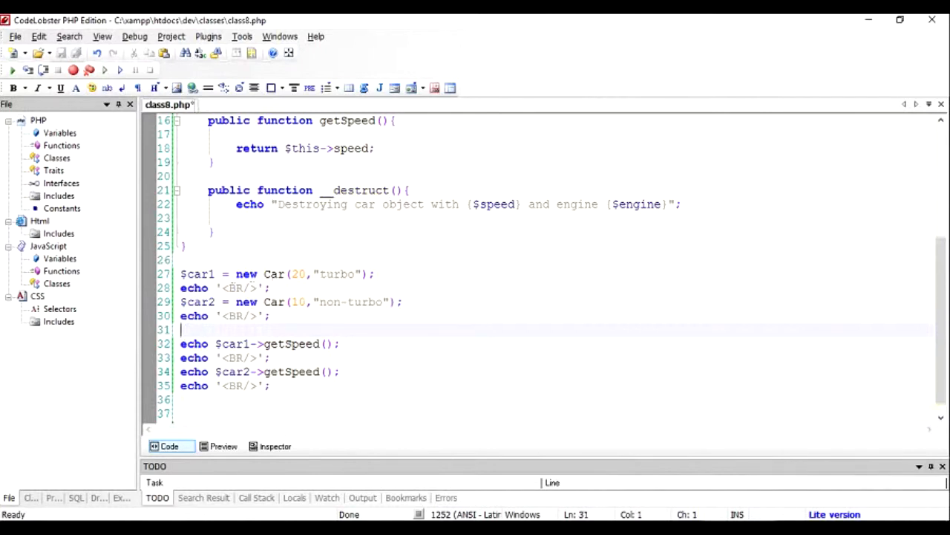
drag(181, 274, 272, 386)
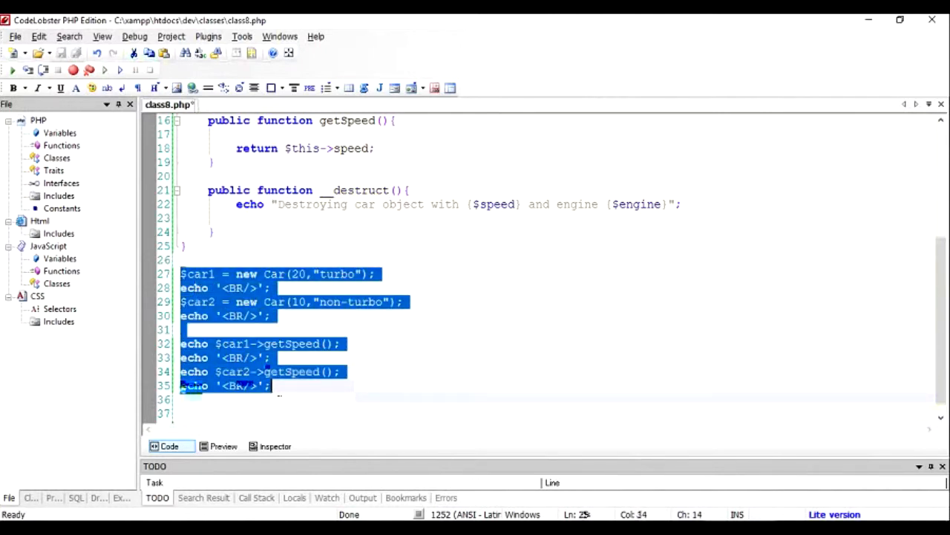
click(273, 386)
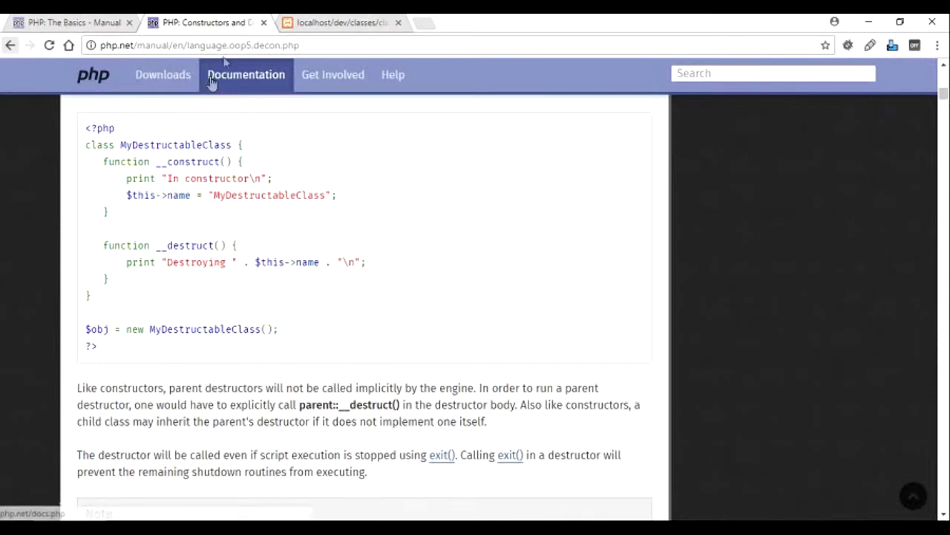
View class8.php output in Chrome and pick out the undefined variable speed notice
click(341, 22)
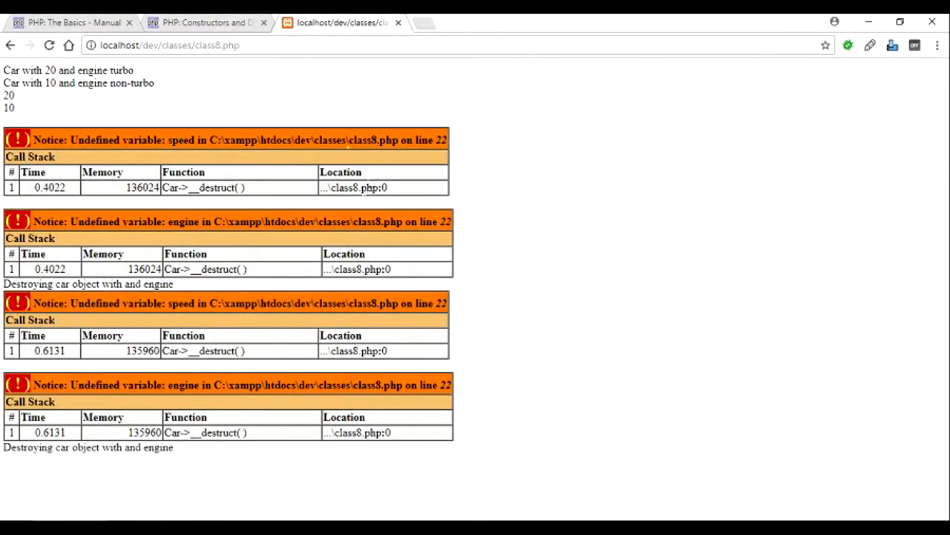
double_click(181, 139)
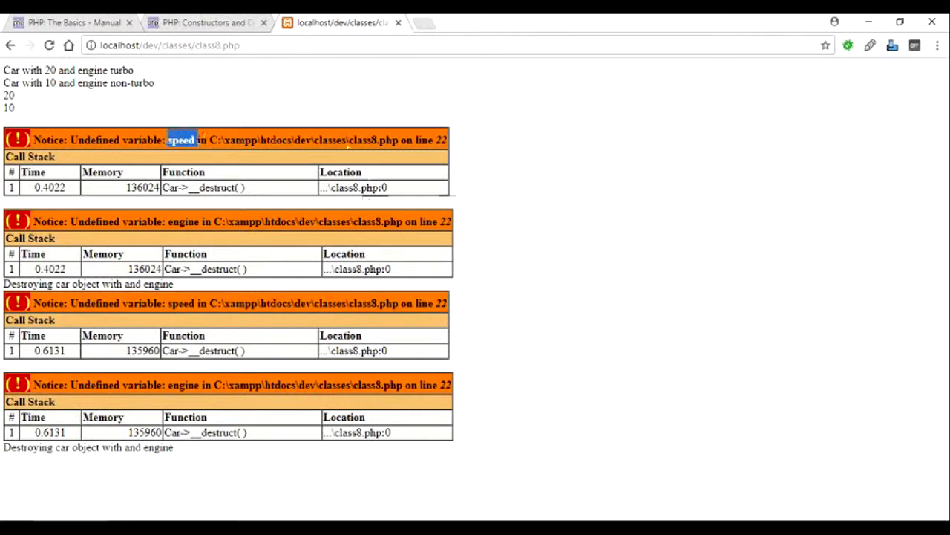
mouse_move(659, 297)
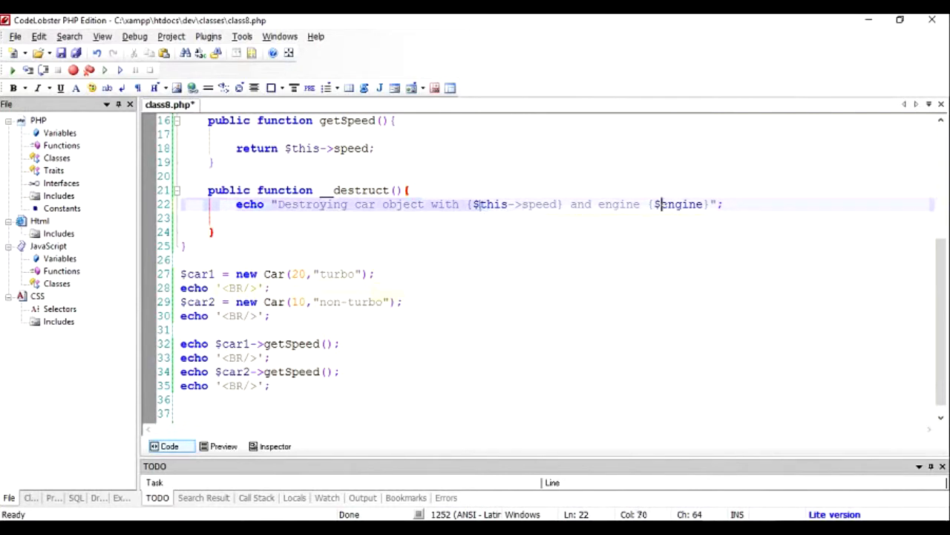
Change the __destruct echo to {$this->speed} and {$this->engine}, save, and reload the page
text(this->)
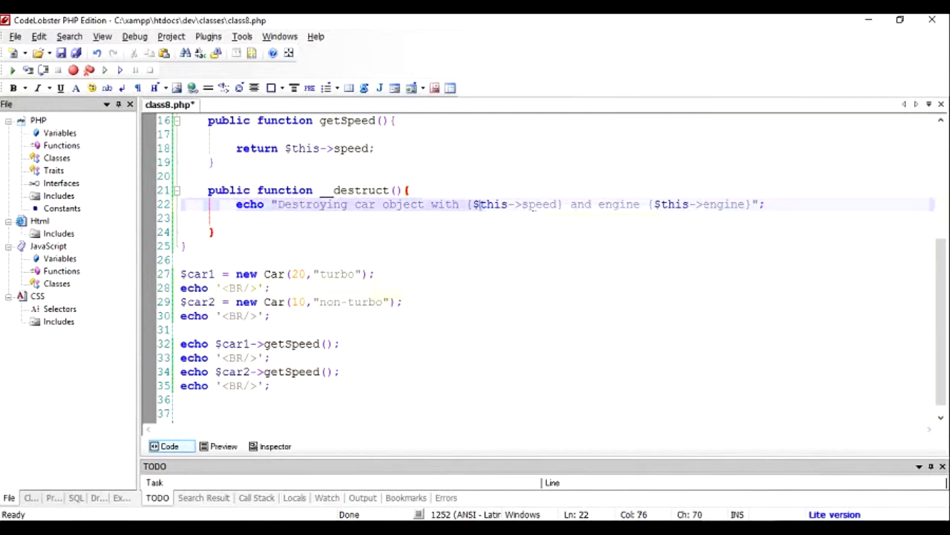
double_click(498, 205)
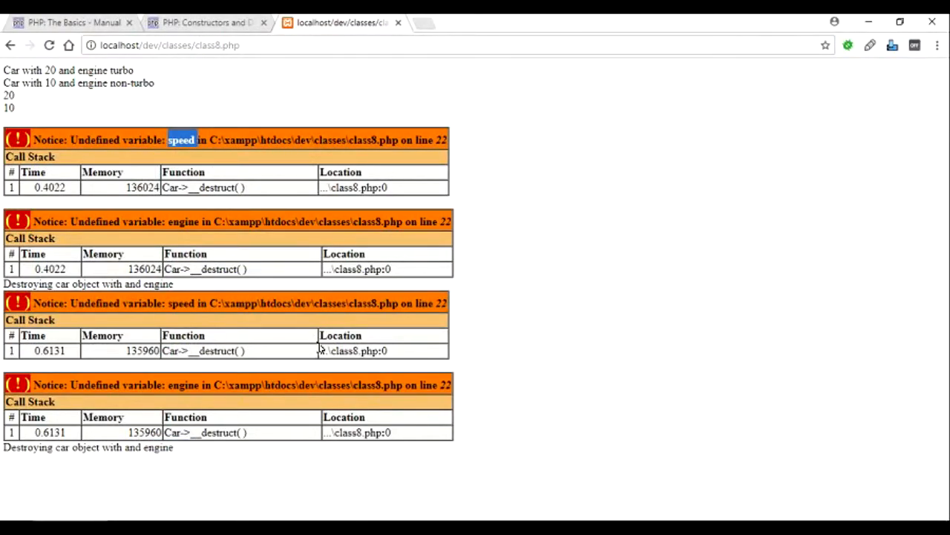
click(49, 45)
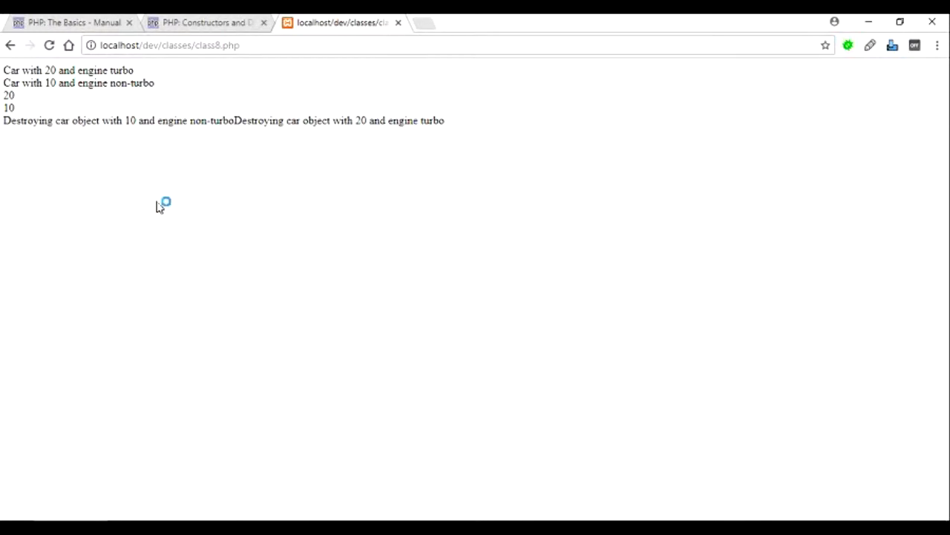